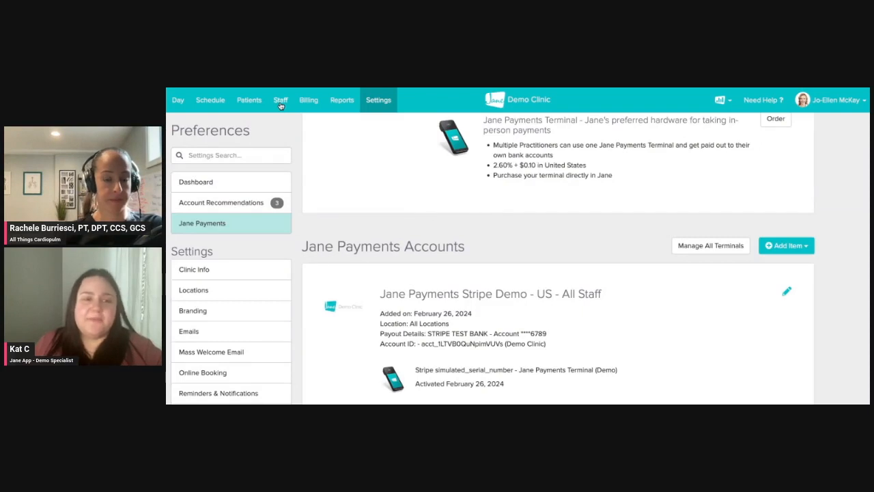
Leave Jane Payments settings and bring up the practitioner's profile in the Staff area
{"action": "left_click", "coordinate": [281, 99]}
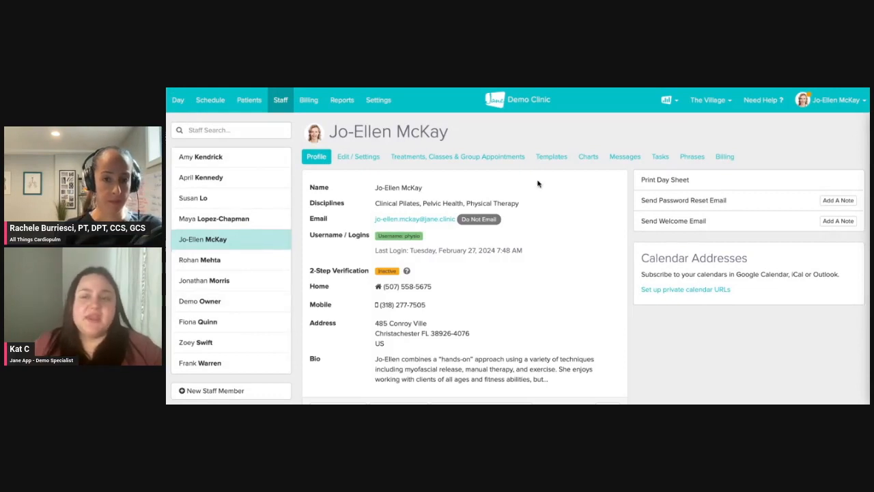
{"action": "mouse_move", "coordinate": [826, 128]}
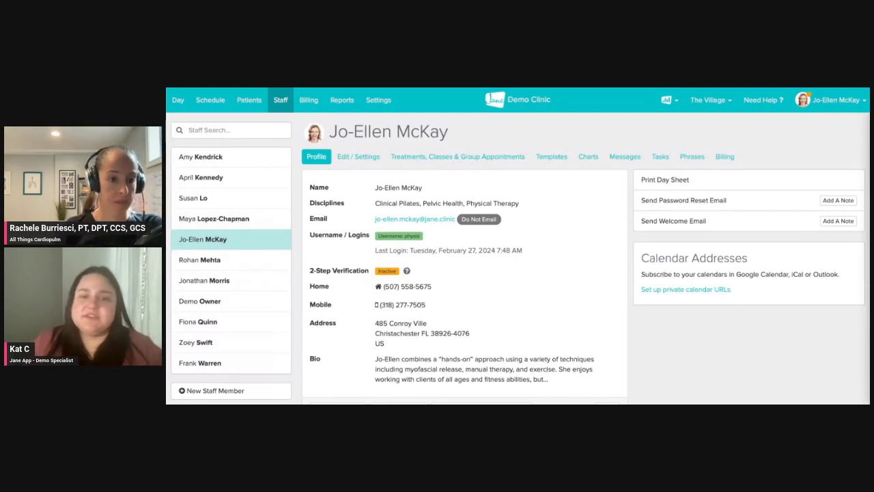
{"action": "mouse_move", "coordinate": [551, 159]}
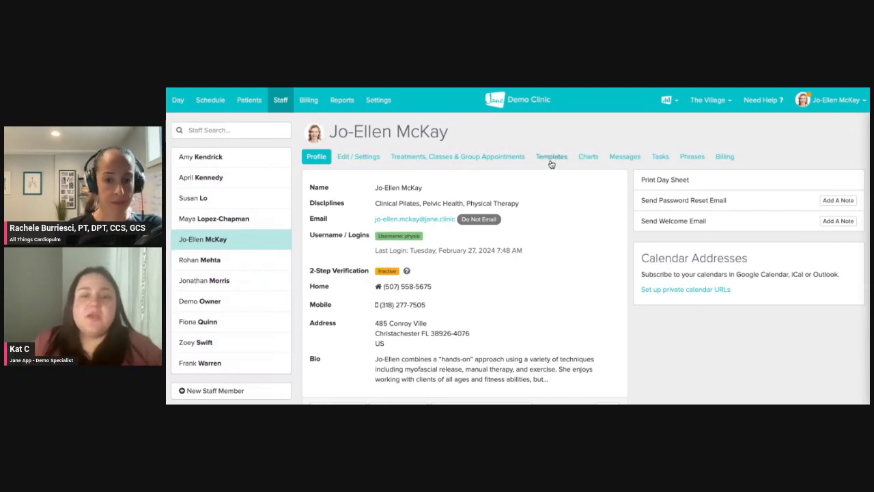
Start a new chart template for the practitioner with a note field labelled Primary Concern
{"action": "left_click", "coordinate": [551, 156]}
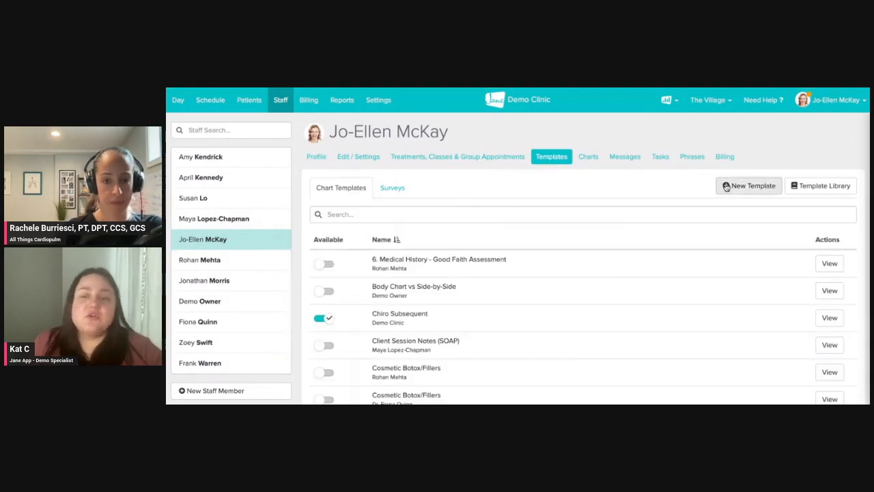
{"action": "left_click", "coordinate": [749, 185]}
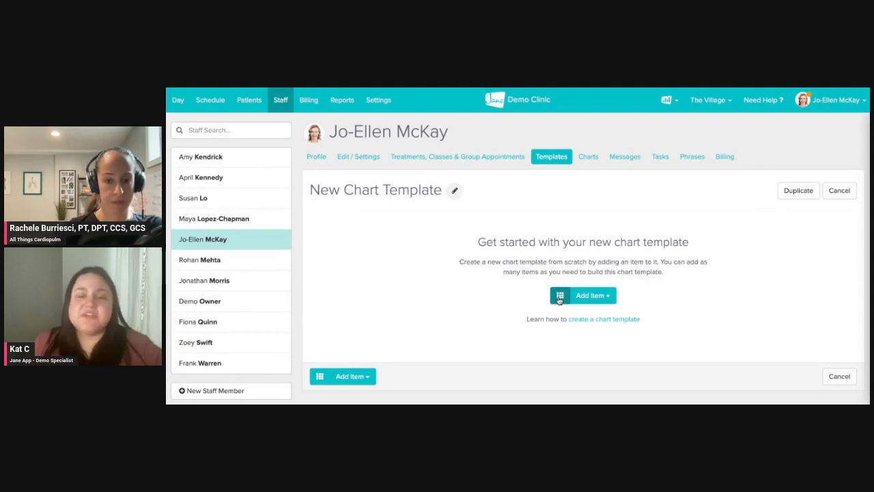
{"action": "left_click", "coordinate": [582, 295]}
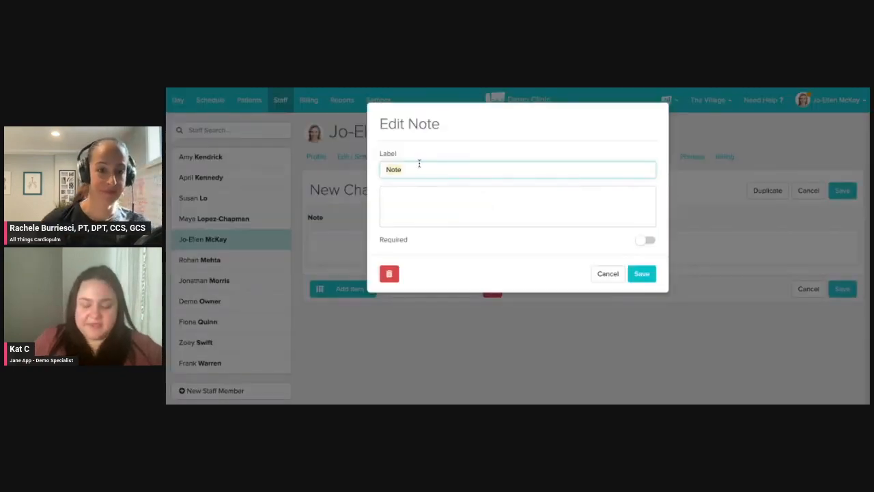
{"action": "type", "text": "Primary Concer"}
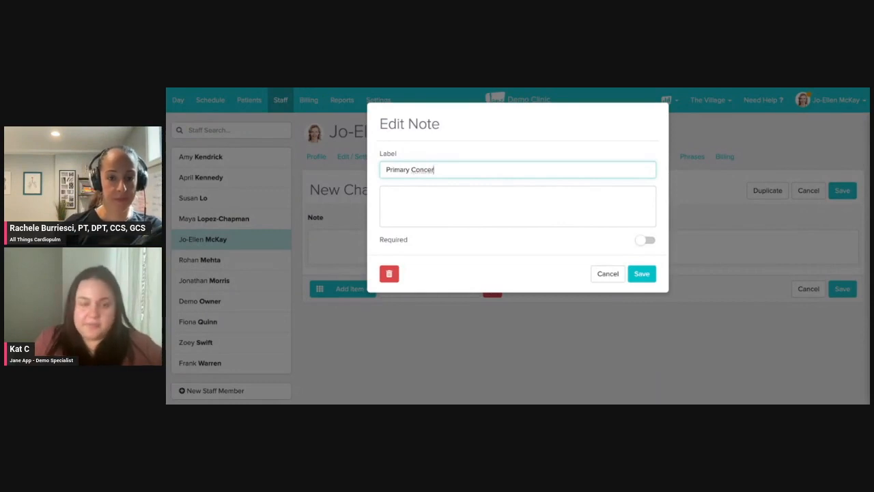
{"action": "left_click", "coordinate": [641, 273]}
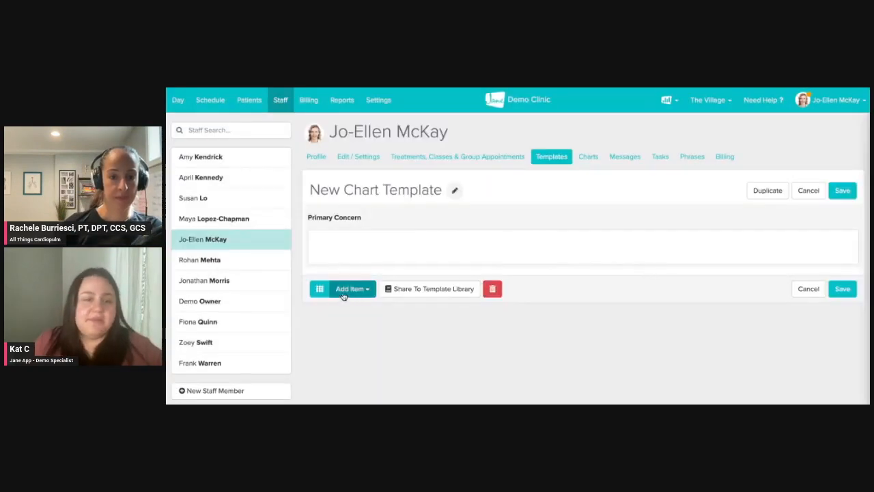
Add a body diagram item to the trial template, then delete the template permanently
{"action": "left_click", "coordinate": [349, 288]}
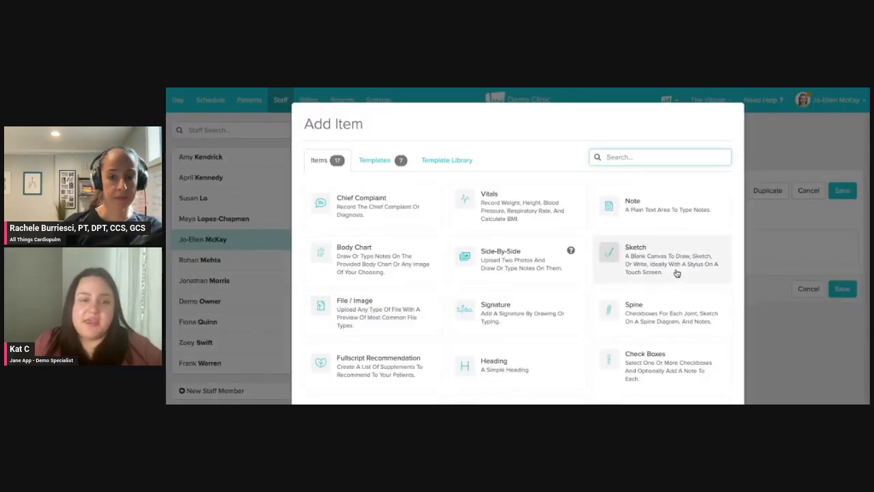
{"action": "scroll", "scroll_direction": "down", "scroll_amount": 3}
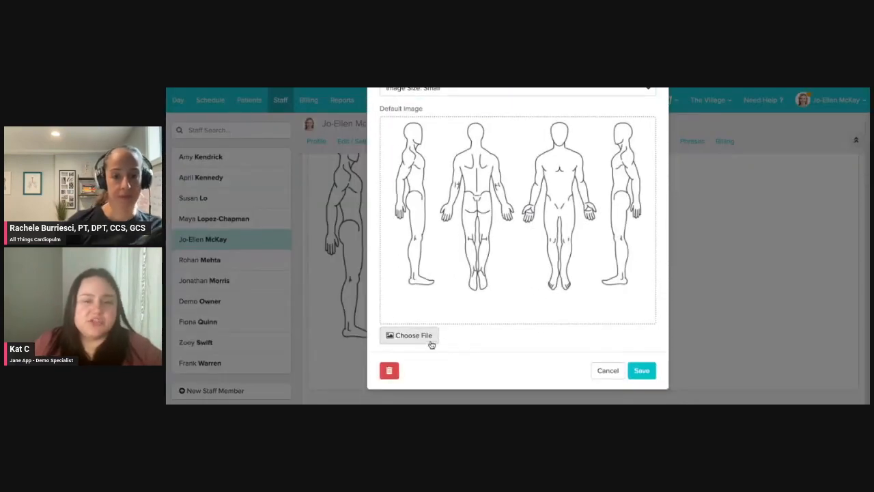
{"action": "left_click", "coordinate": [607, 370]}
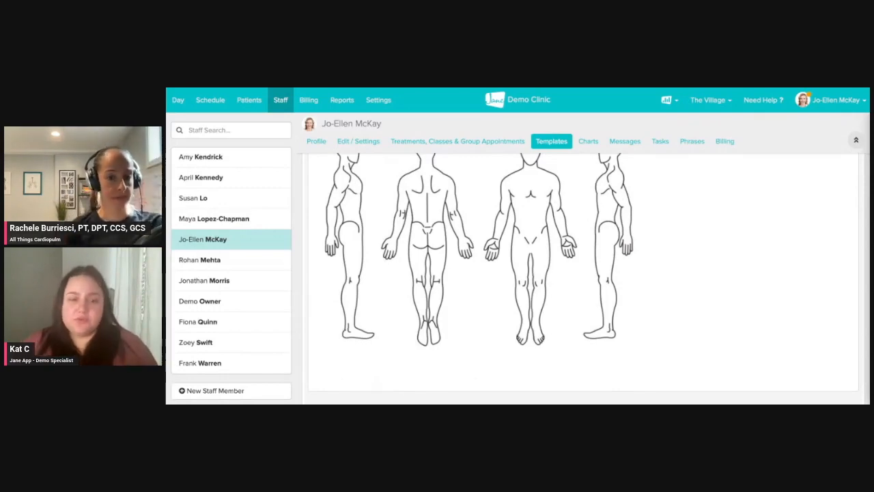
{"action": "left_click", "coordinate": [492, 385]}
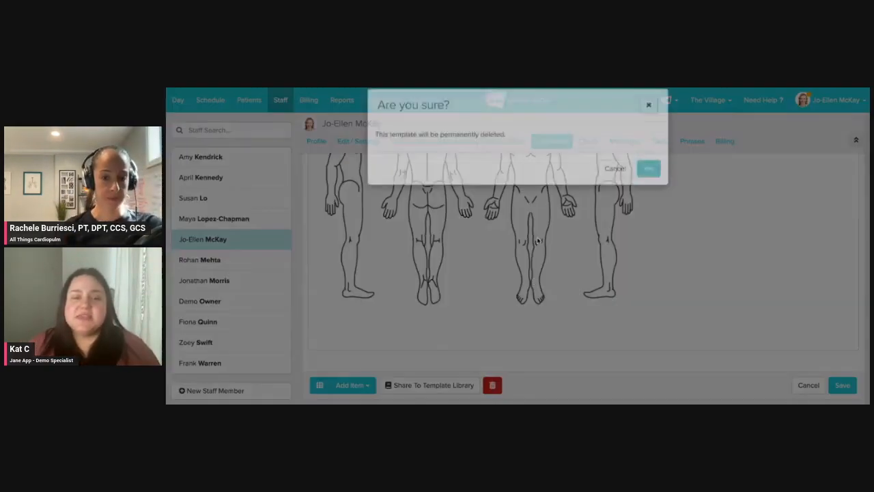
{"action": "left_click", "coordinate": [648, 168]}
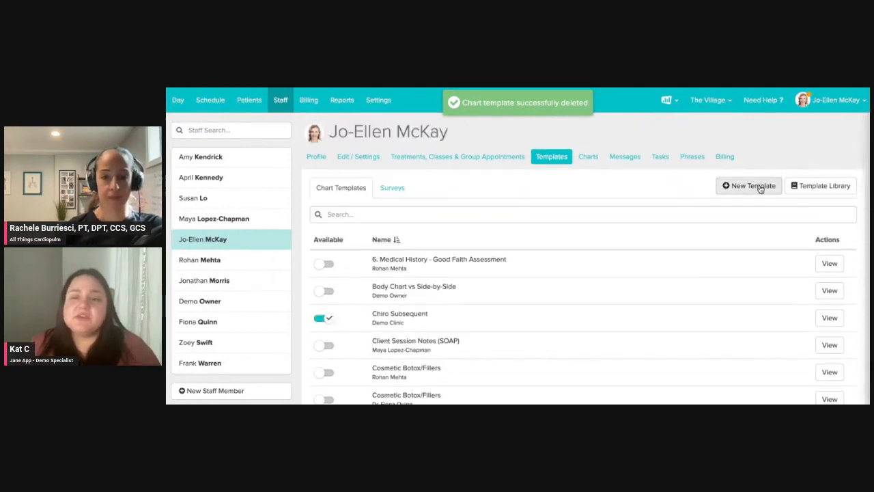
Filter the shared template library to Physiotherapy and search it for 'cardio'
{"action": "left_click", "coordinate": [820, 185]}
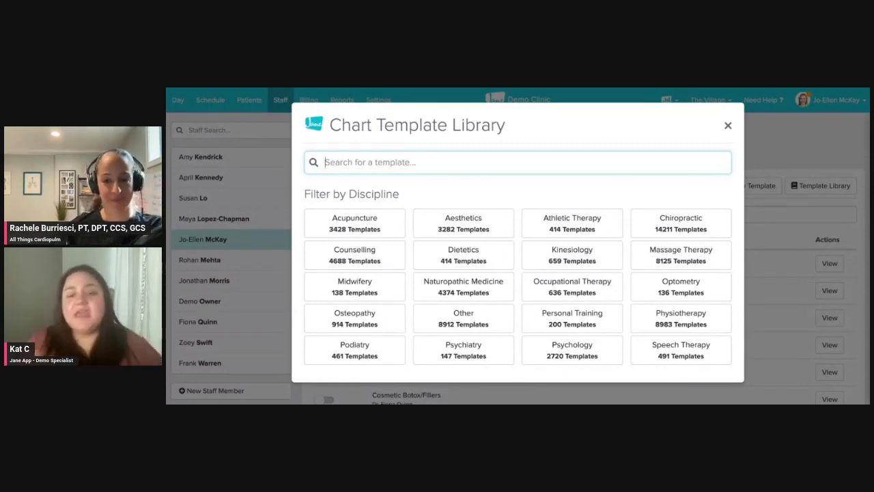
{"action": "left_click", "coordinate": [681, 317]}
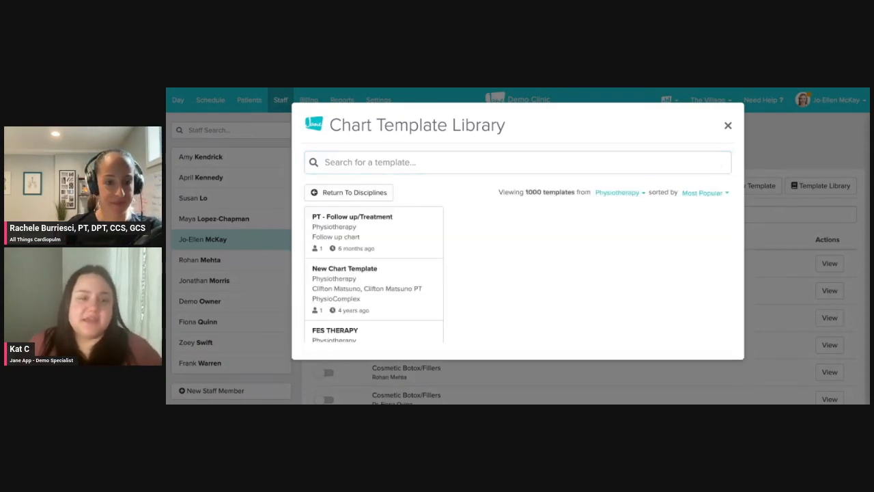
{"action": "left_click", "coordinate": [508, 162]}
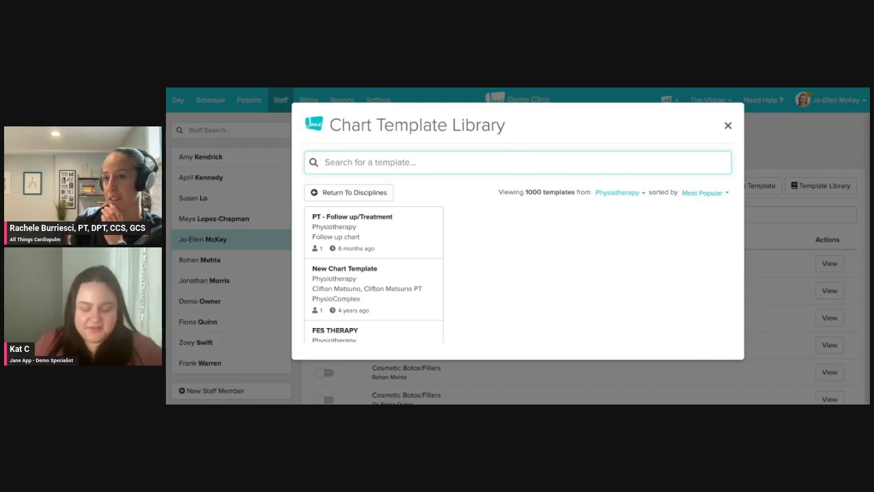
{"action": "type", "text": "cardio"}
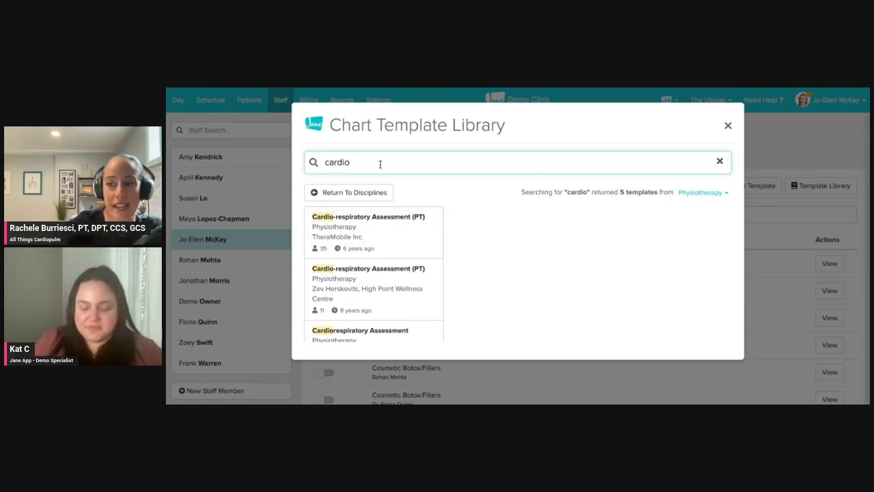
{"action": "type", "text": "p"}
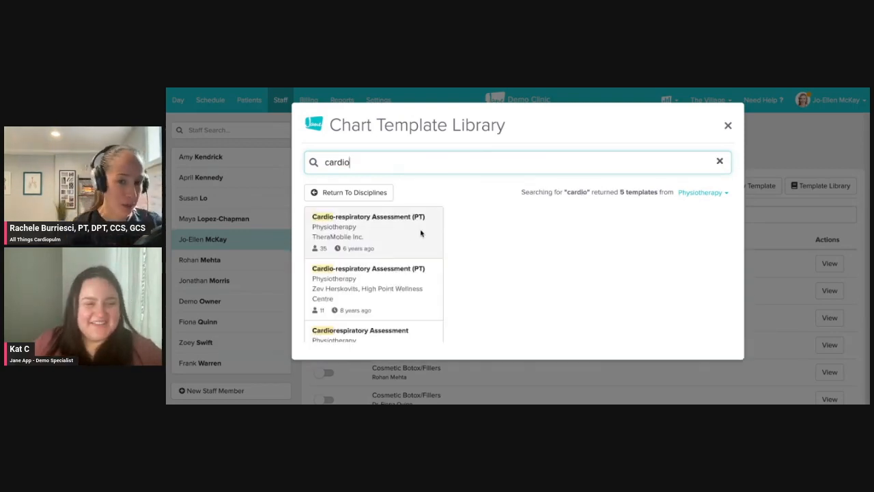
Search the library for 'soap', preview the SOAP Note template and add it to the practitioner
{"action": "type", "text": "soap"}
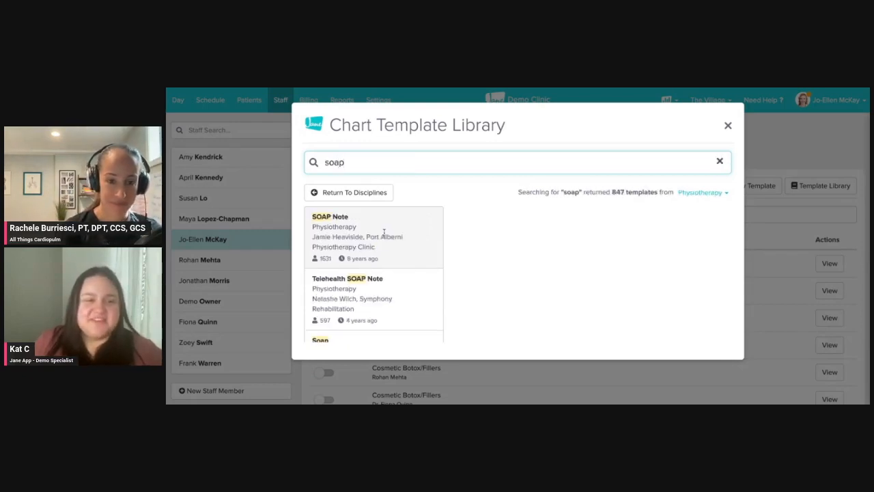
{"action": "mouse_move", "coordinate": [326, 265]}
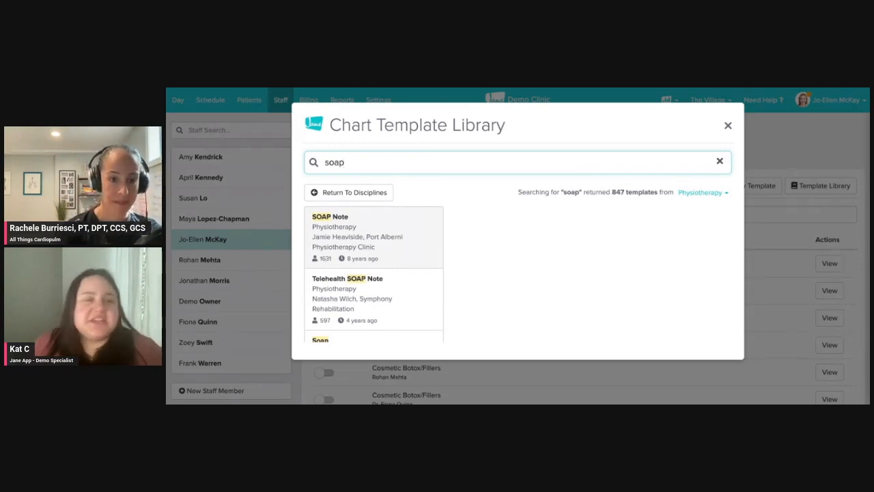
{"action": "left_click", "coordinate": [355, 237]}
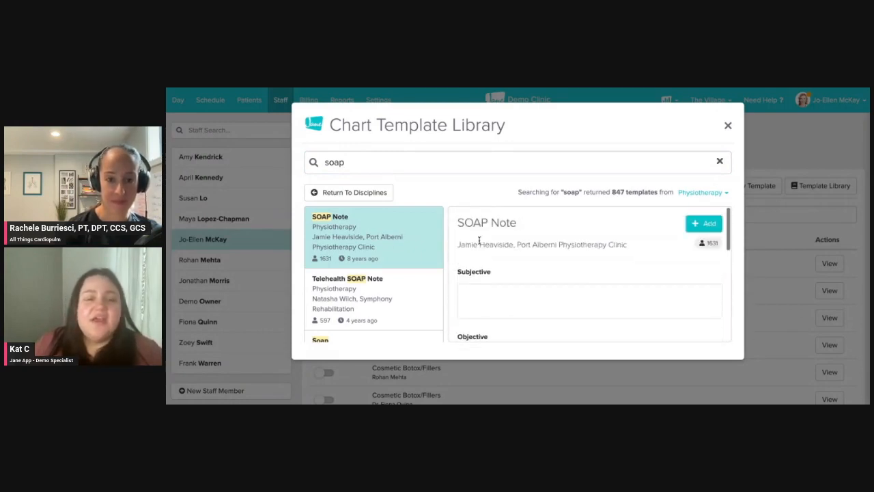
{"action": "scroll", "scroll_direction": "down", "scroll_amount": 3}
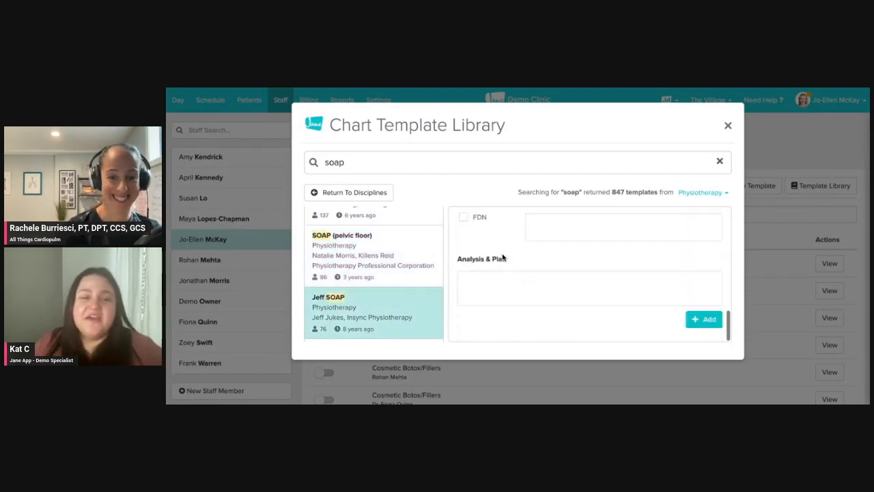
{"action": "left_click", "coordinate": [703, 319]}
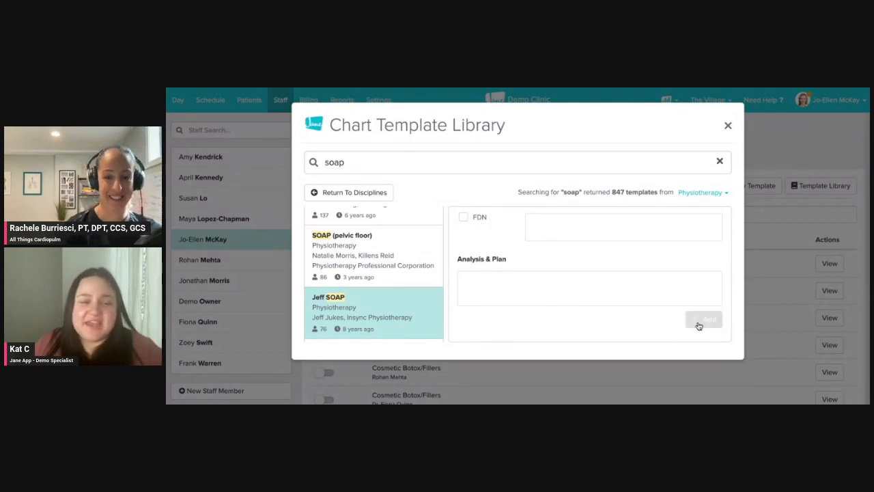
{"action": "left_click", "coordinate": [728, 125]}
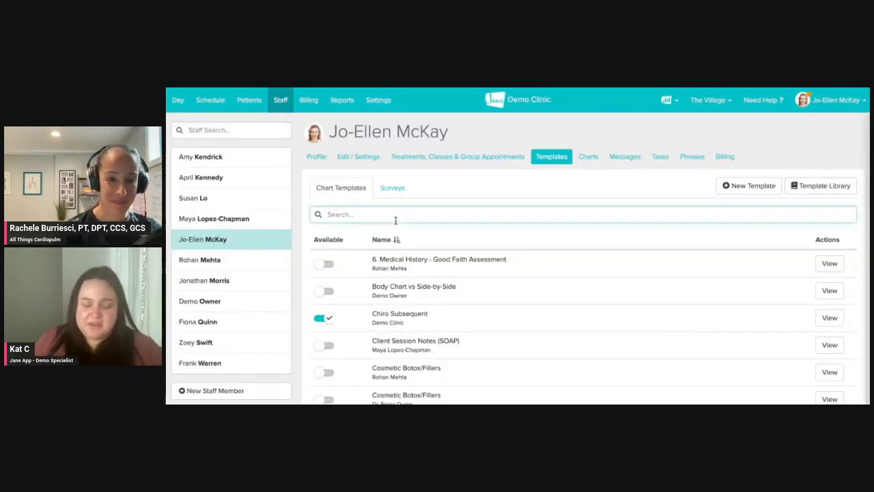
Rename the added SOAP template to 'Jo-Ellen SOAP' and review its sections
{"action": "type", "text": "jeff"}
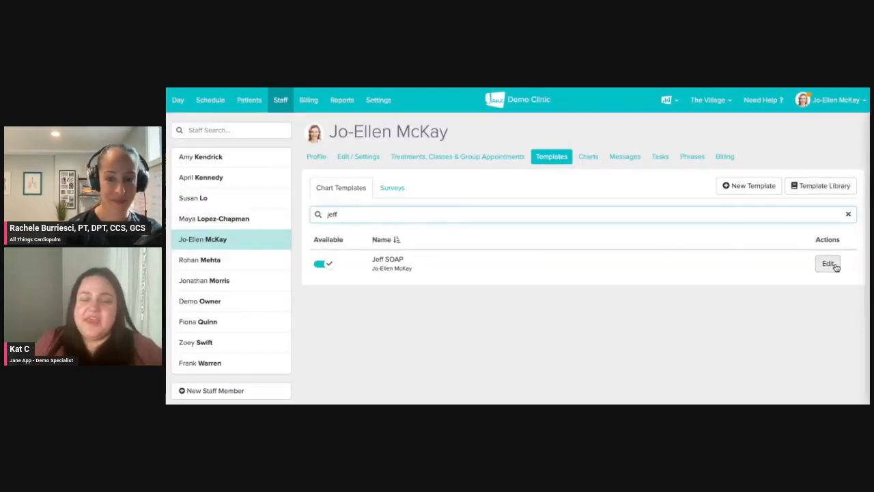
{"action": "left_click", "coordinate": [828, 263]}
{"action": "type", "text": "Jo-Ellen SOAP"}
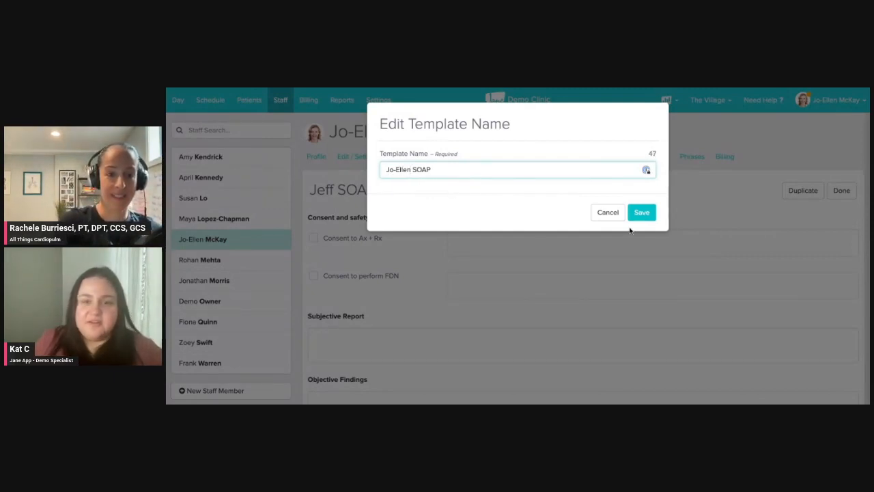
{"action": "left_click", "coordinate": [641, 211]}
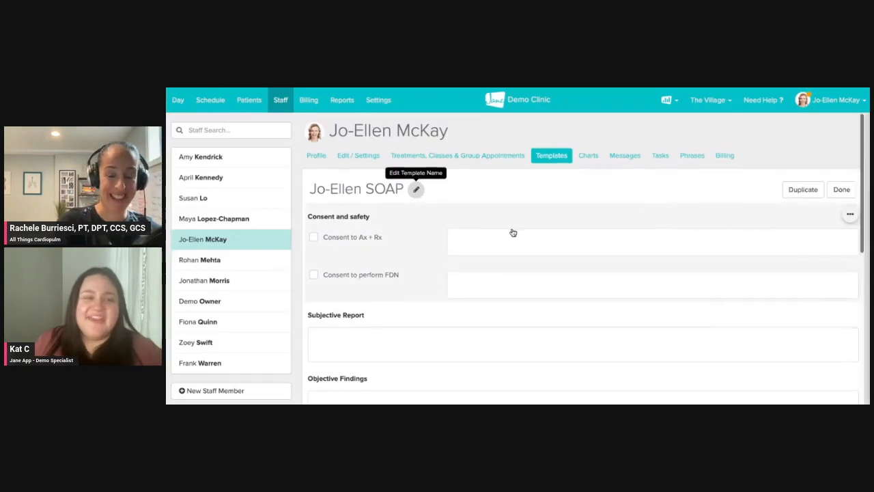
{"action": "scroll", "scroll_direction": "down", "scroll_amount": 3}
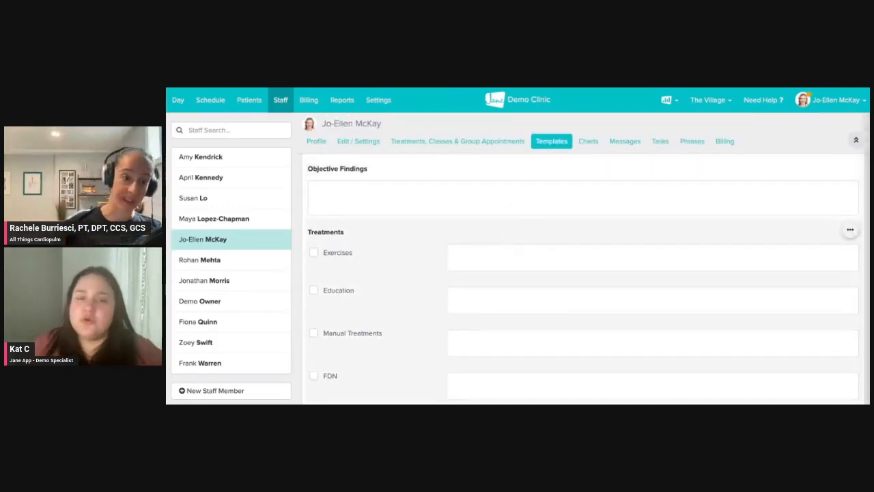
{"action": "scroll", "scroll_direction": "down", "scroll_amount": 3}
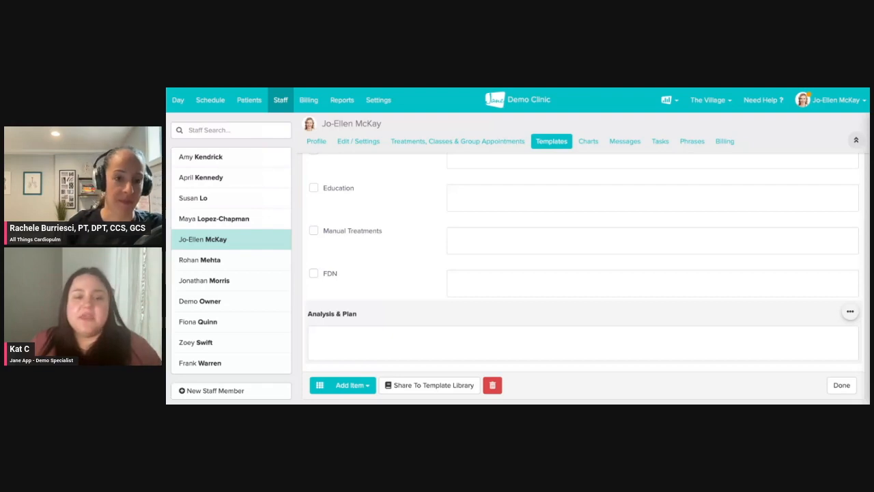
Add a Body Chart section to Jo-Ellen SOAP and save the template
{"action": "left_click", "coordinate": [342, 385]}
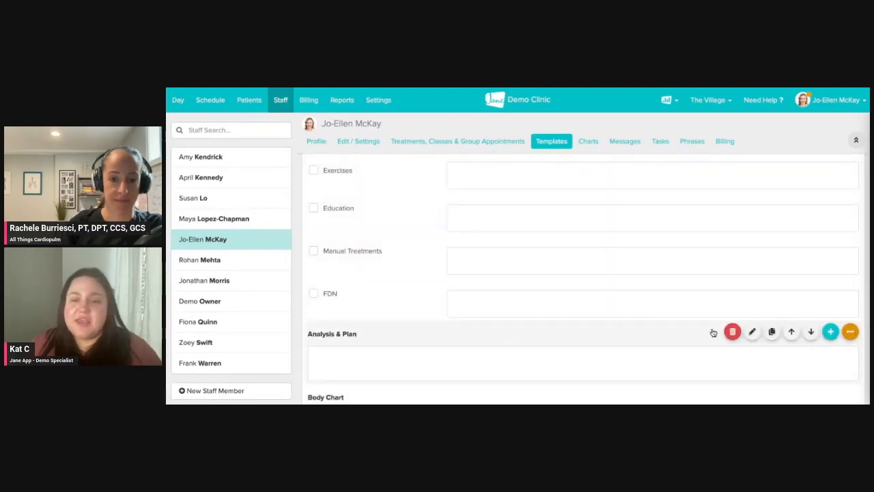
{"action": "scroll", "scroll_direction": "down", "scroll_amount": 3}
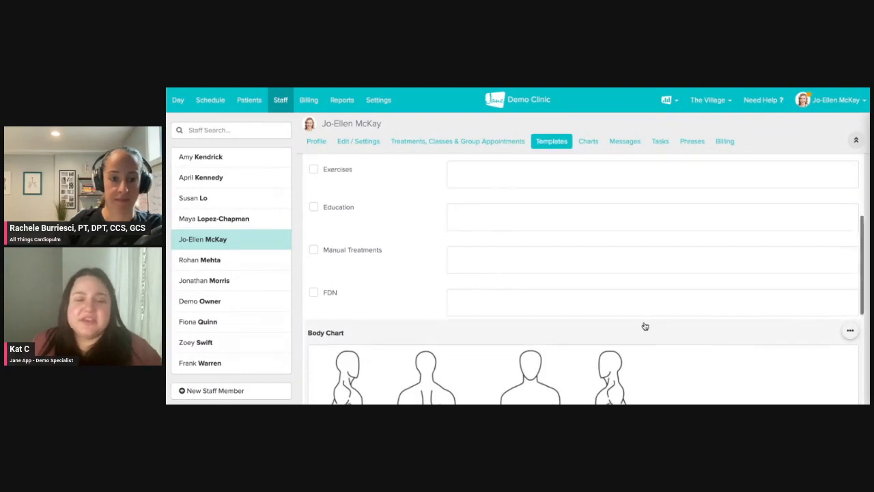
{"action": "scroll", "scroll_direction": "down", "scroll_amount": 3}
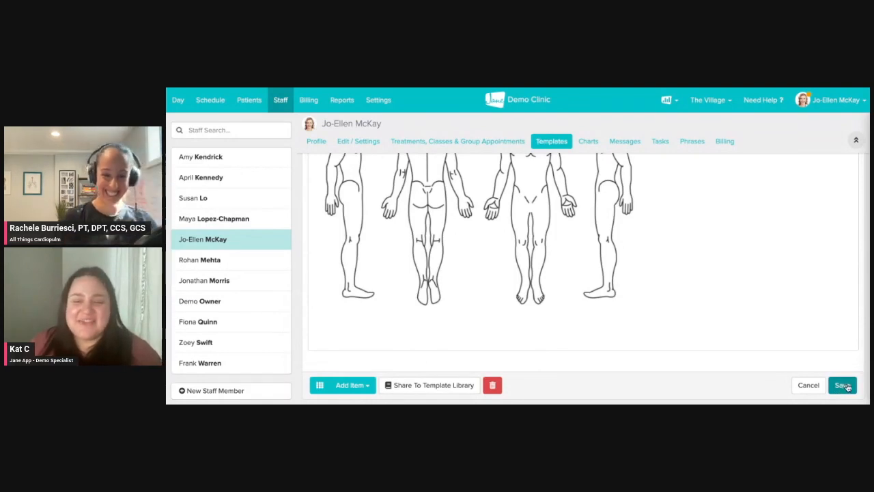
{"action": "left_click", "coordinate": [841, 384]}
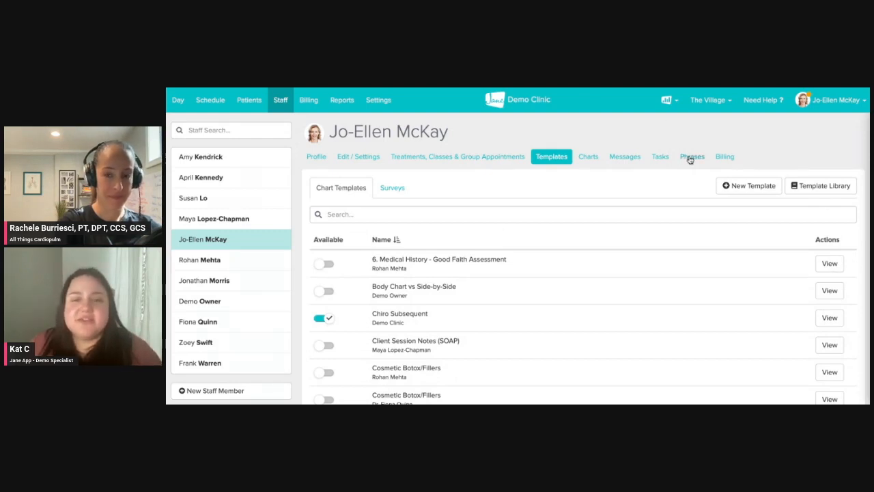
Create the saved phrase 'Hemodynamic response' with shortcut HD in the staff Phrases list
{"action": "left_click", "coordinate": [692, 157]}
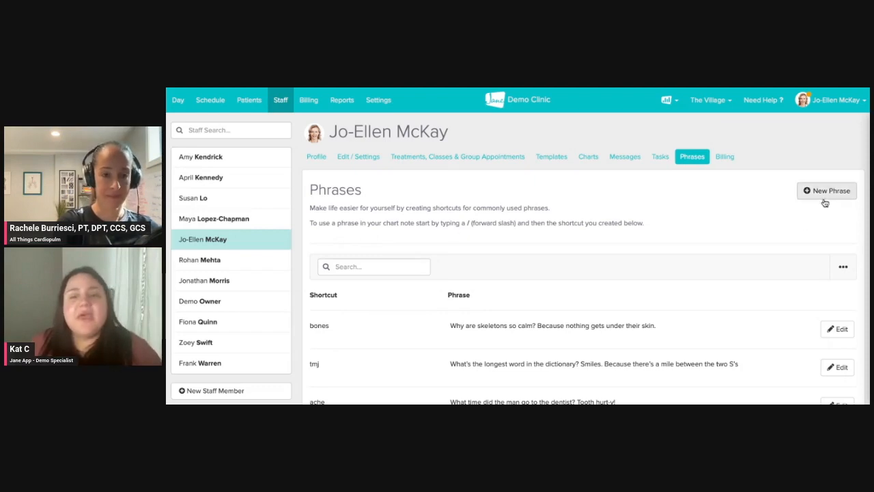
{"action": "left_click", "coordinate": [827, 191]}
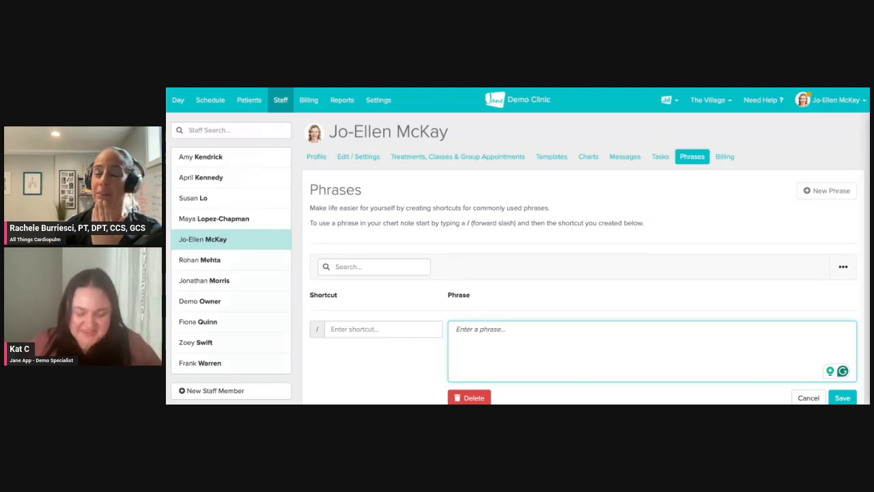
{"action": "type", "text": "H"}
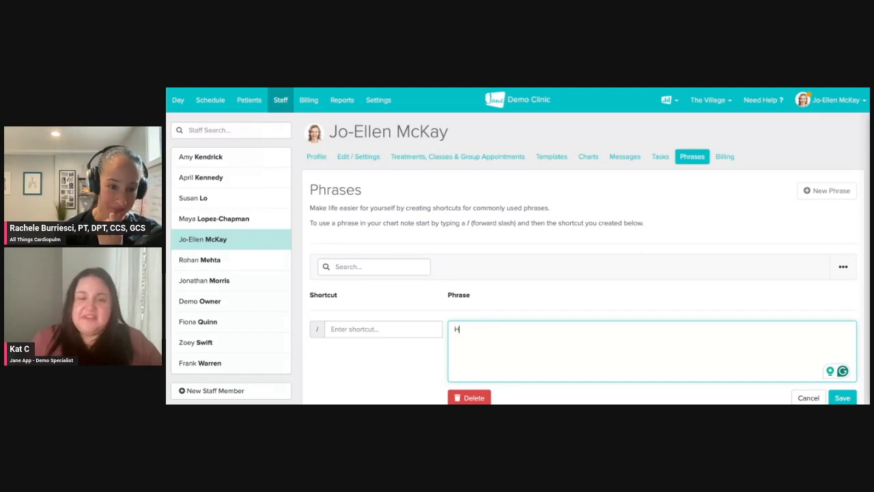
{"action": "type", "text": "emo"}
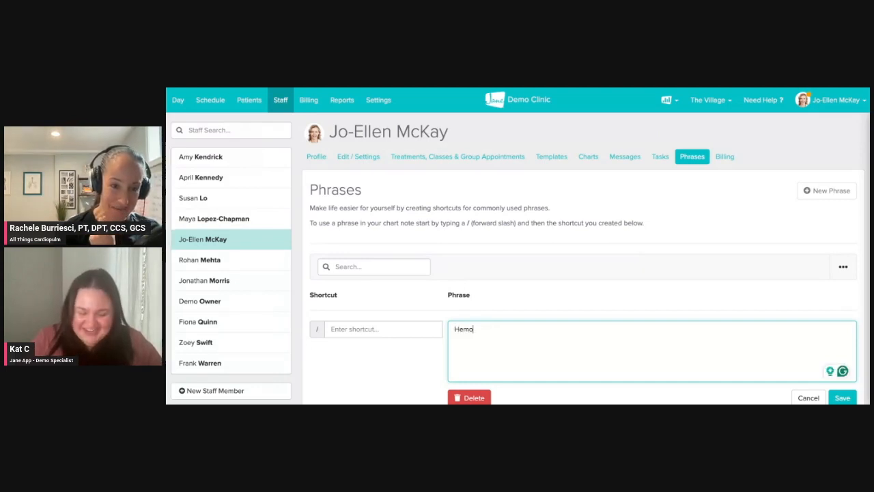
{"action": "type", "text": "dy"}
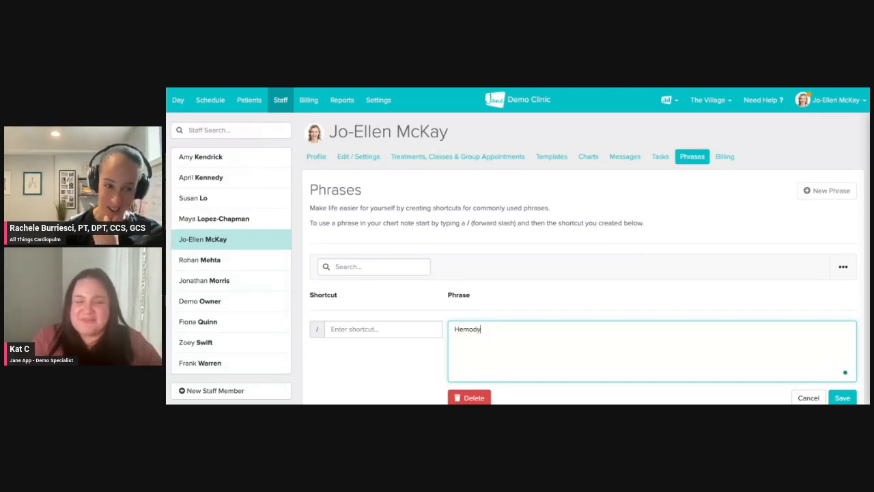
{"action": "type", "text": "namic response"}
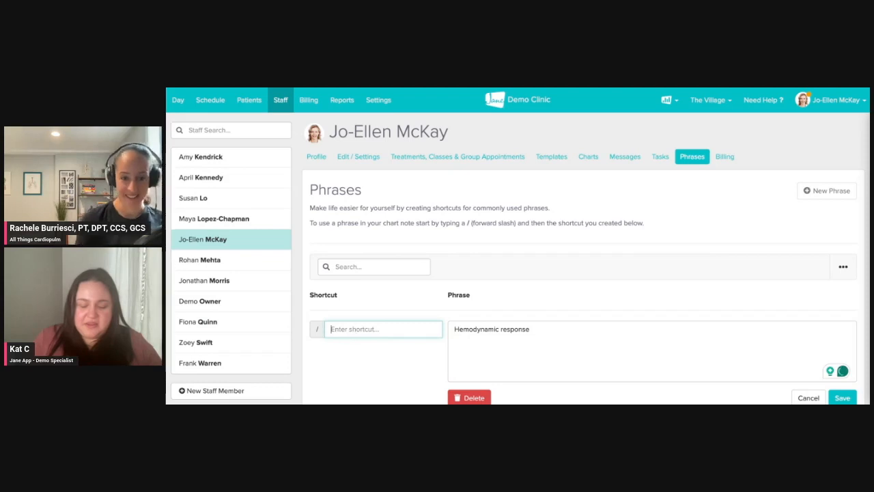
{"action": "type", "text": "HD"}
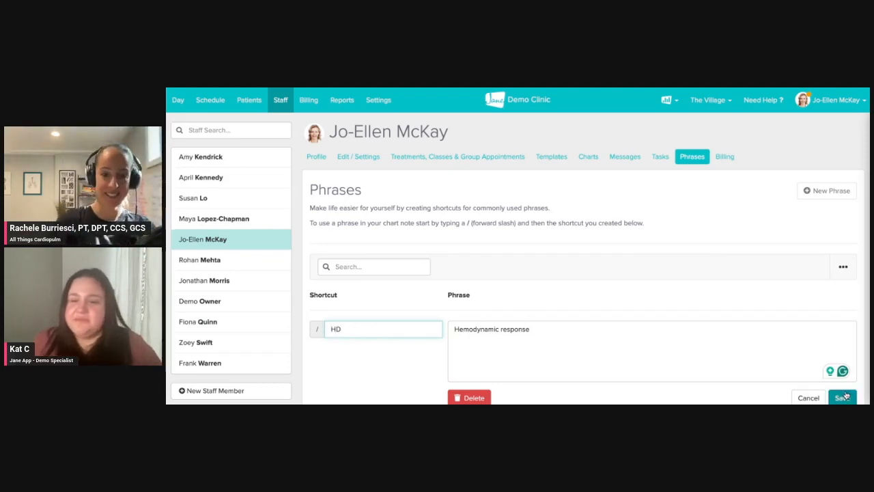
{"action": "left_click", "coordinate": [842, 397]}
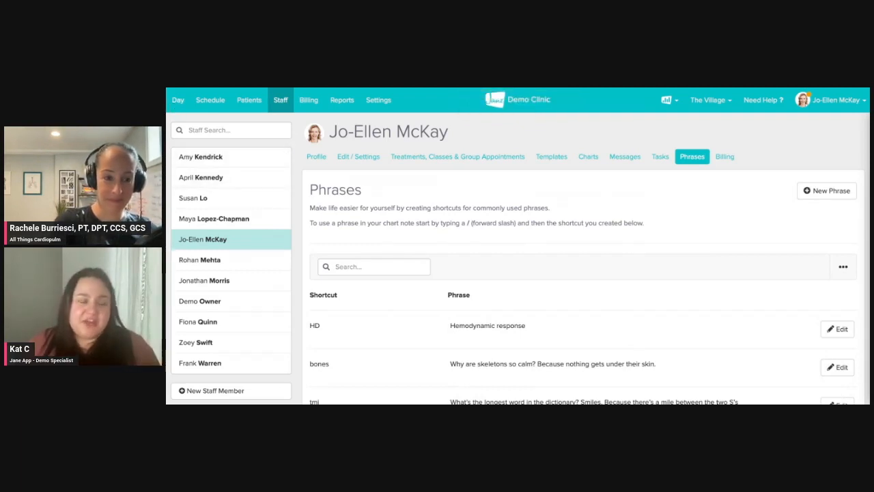
Move the day calendar to February 28 and start an appointment at 2:15 PM
{"action": "left_click", "coordinate": [177, 99]}
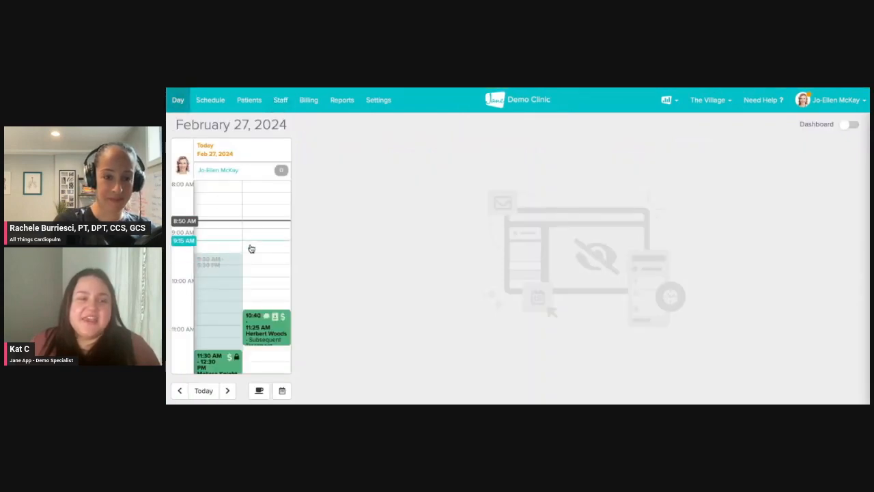
{"action": "scroll", "scroll_direction": "down", "scroll_amount": 3}
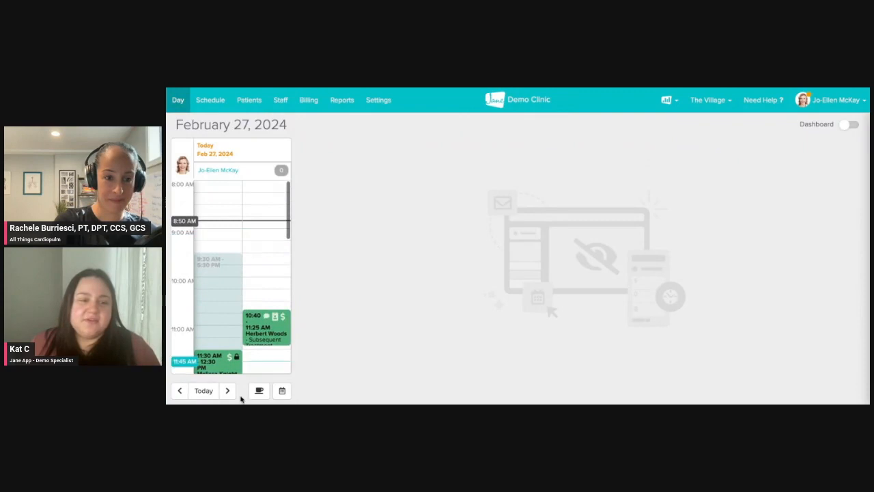
{"action": "left_click", "coordinate": [227, 389]}
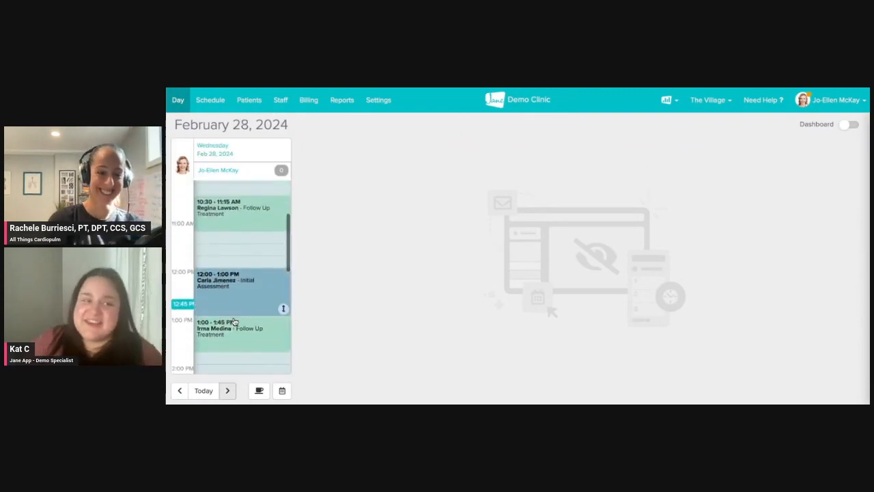
{"action": "left_click", "coordinate": [242, 301]}
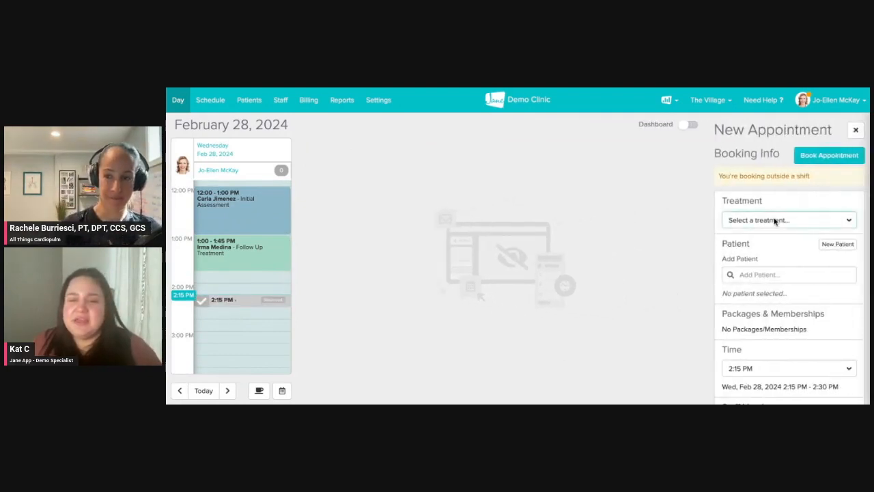
{"action": "left_click", "coordinate": [789, 219]}
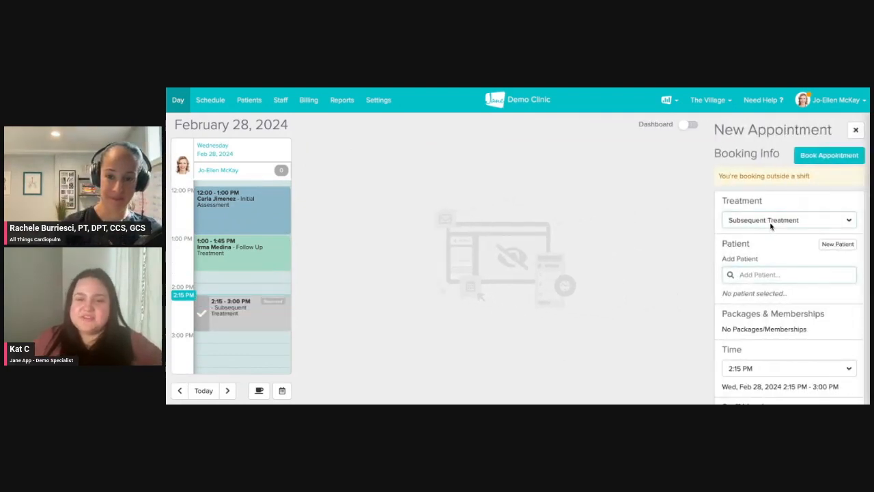
{"action": "left_click", "coordinate": [788, 219]}
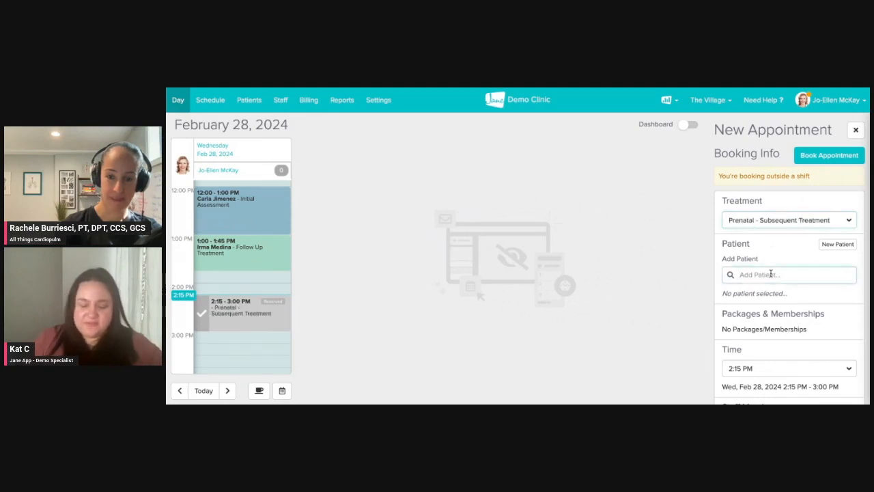
{"action": "type", "text": "Nina Snyder"}
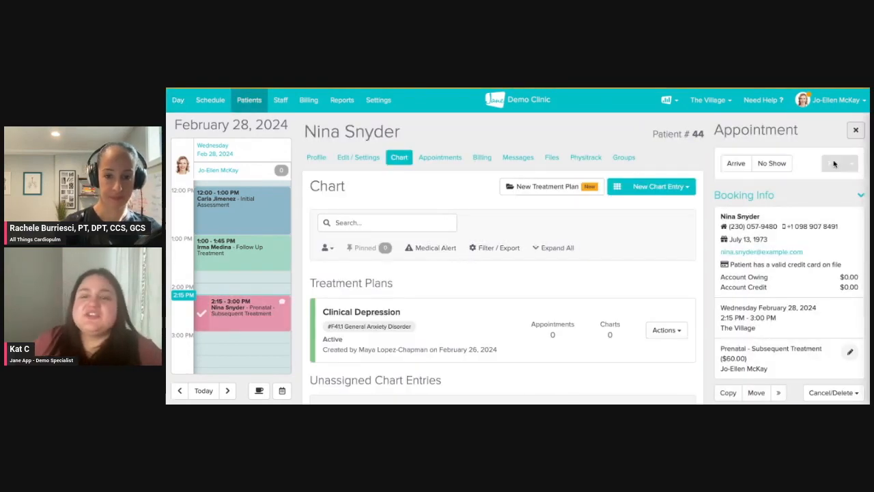
{"action": "left_click", "coordinate": [855, 130]}
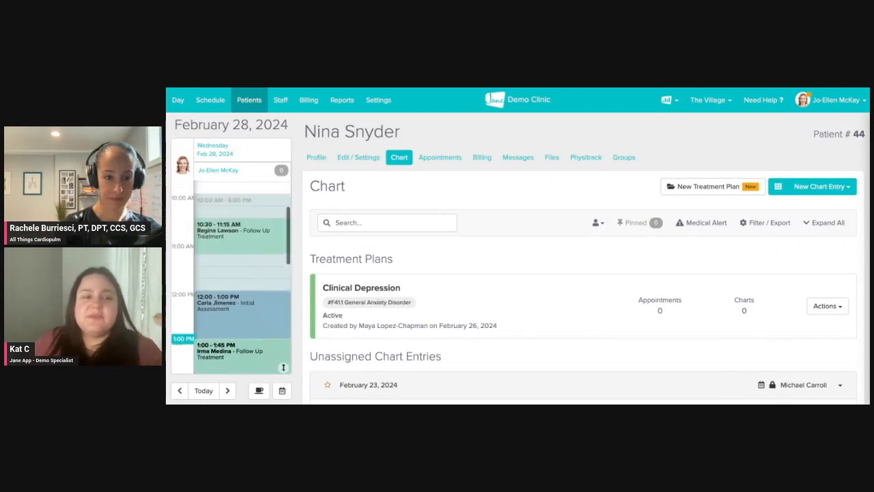
{"action": "scroll", "scroll_direction": "down", "scroll_amount": 3}
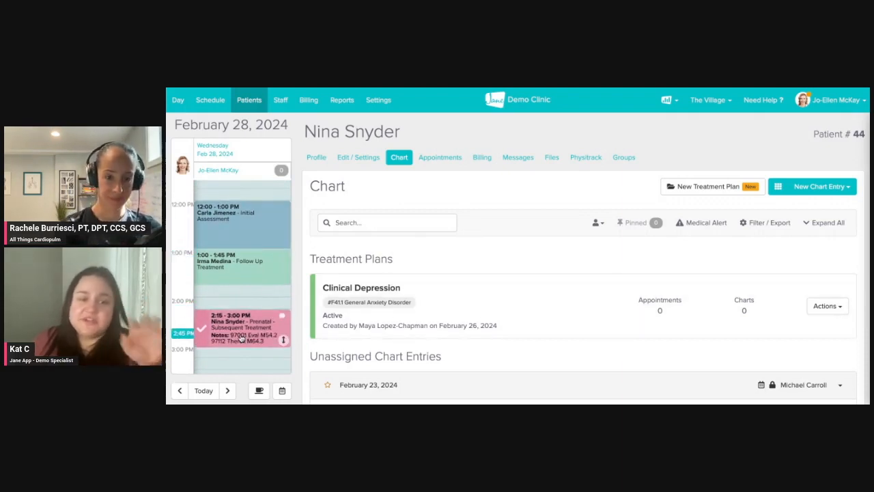
{"action": "left_click", "coordinate": [242, 327]}
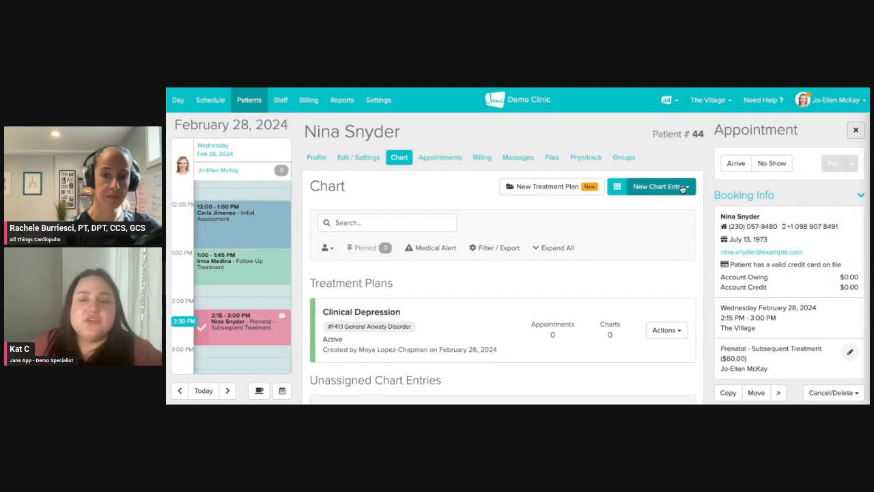
{"action": "left_click", "coordinate": [657, 186]}
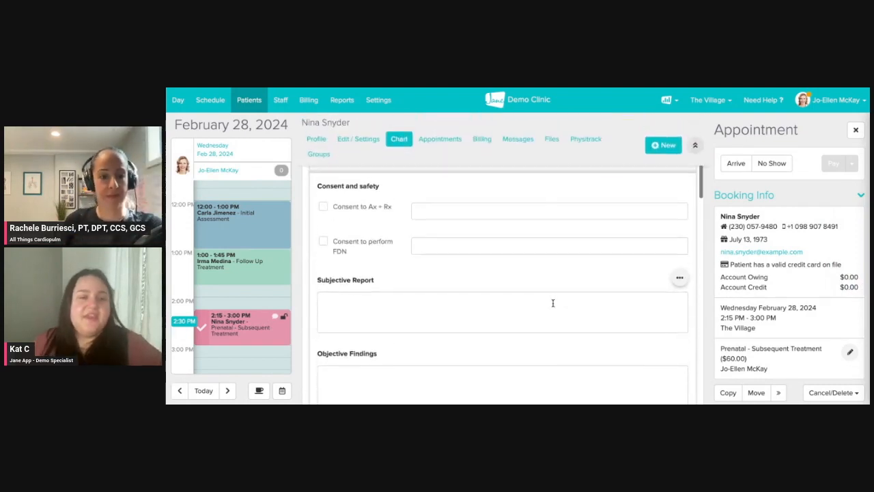
{"action": "scroll", "scroll_direction": "down", "scroll_amount": 3}
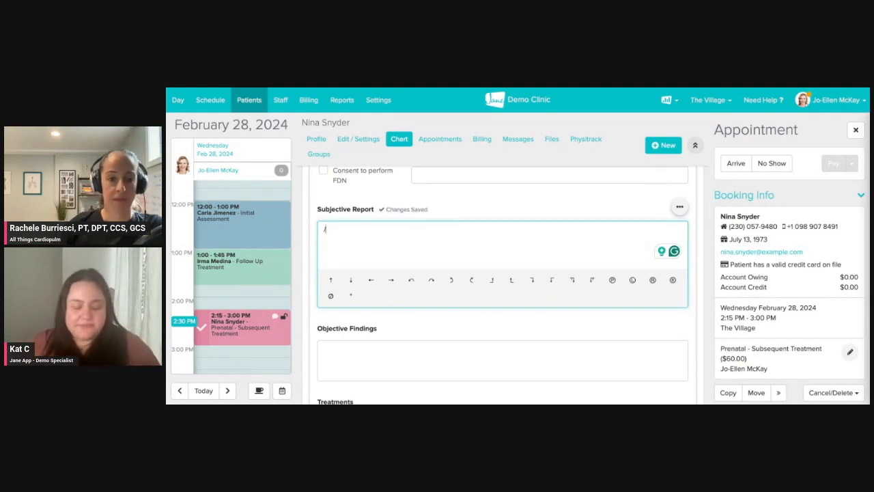
Expand the /hd shortcut to 'Hemodynamic response' in the Subjective Report
{"action": "type", "text": "/hd"}
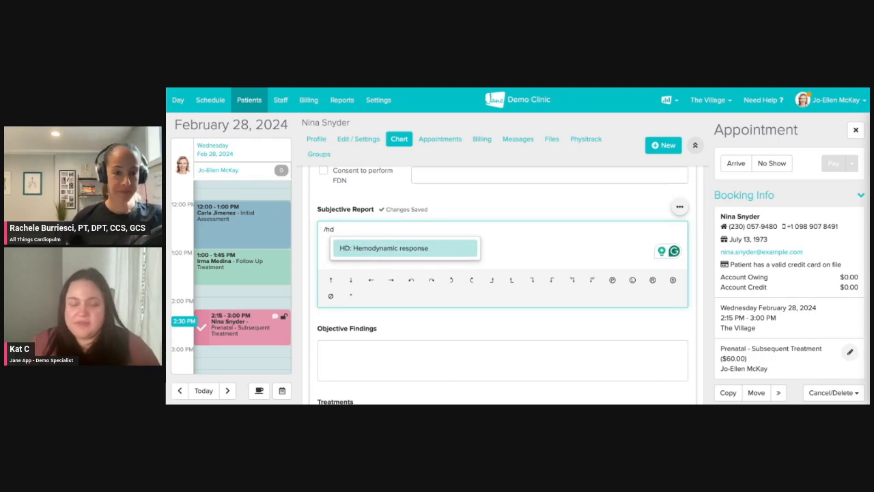
{"action": "left_click", "coordinate": [405, 248]}
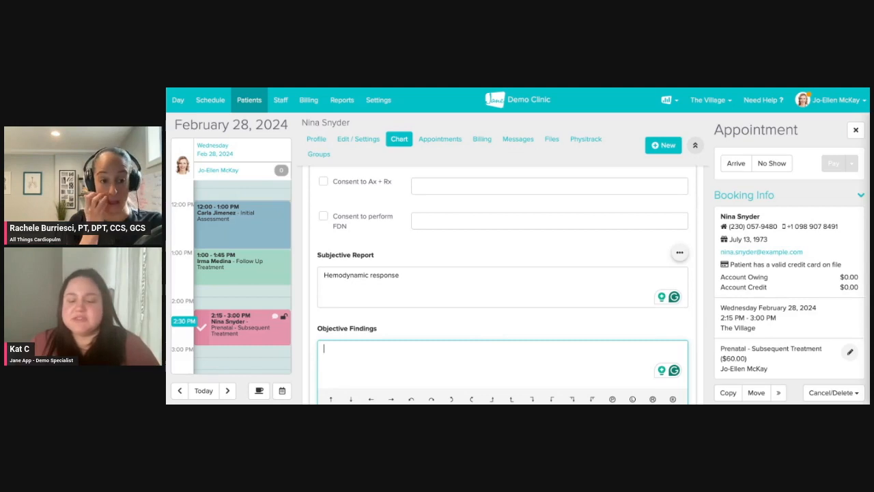
{"action": "mouse_move", "coordinate": [471, 270]}
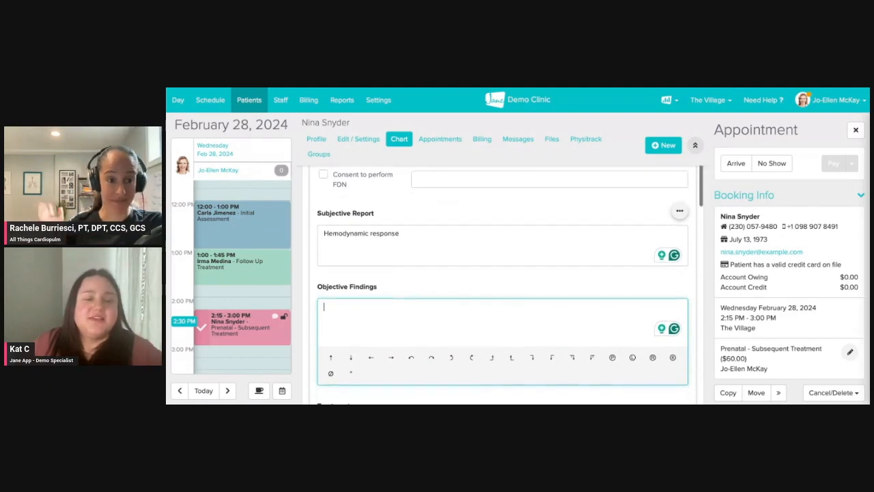
Insert the 97001 Evaluation – Initial Visit code into Objective Findings via #971
{"action": "scroll", "scroll_direction": "down", "scroll_amount": 3}
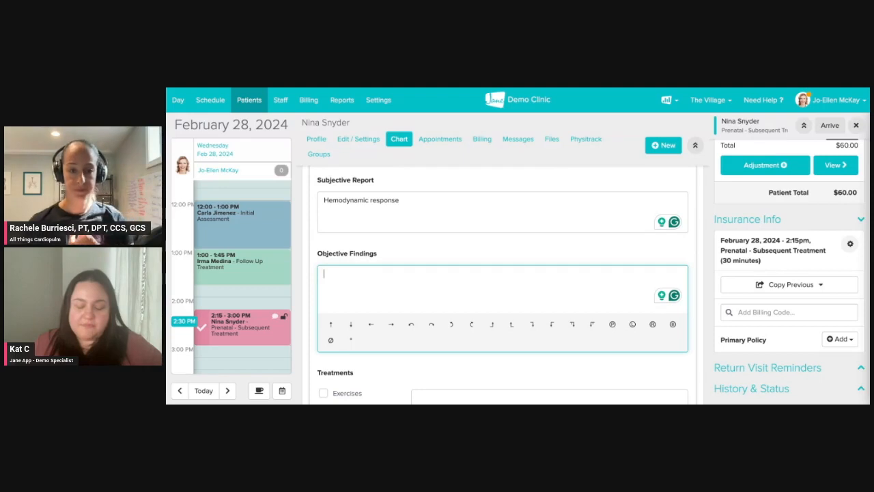
{"action": "type", "text": "#"}
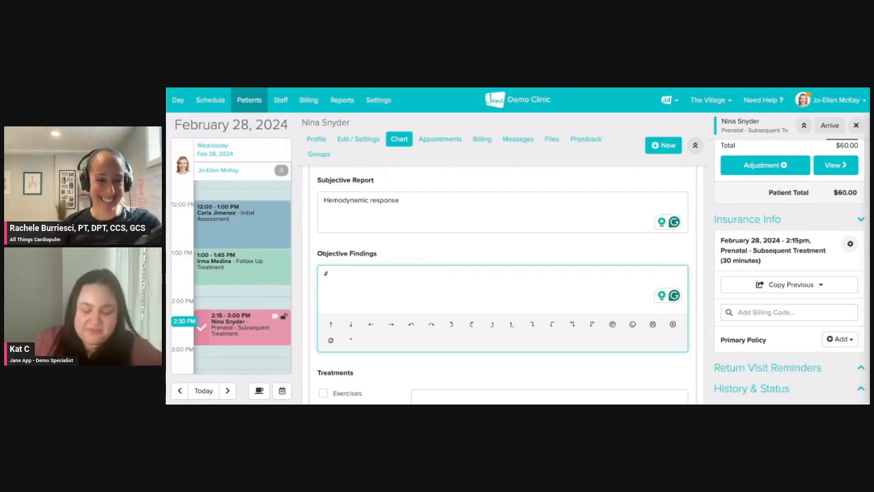
{"action": "type", "text": "917"}
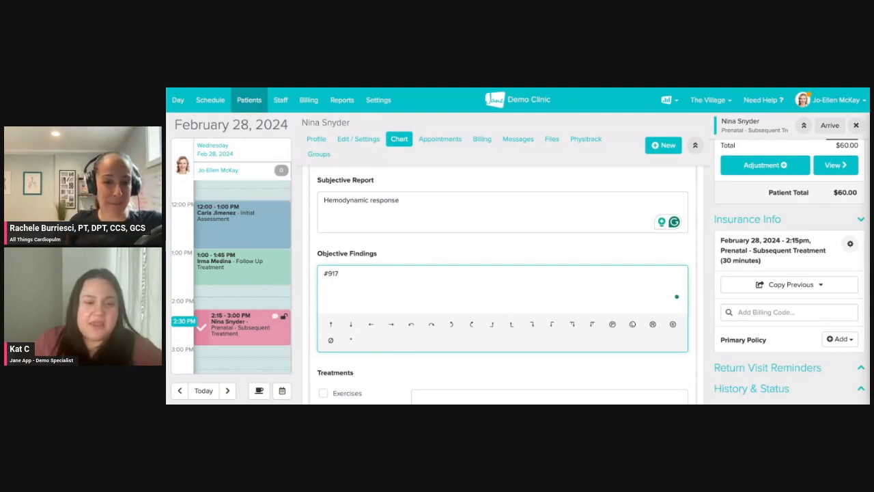
{"action": "key", "text": "Backspace"}
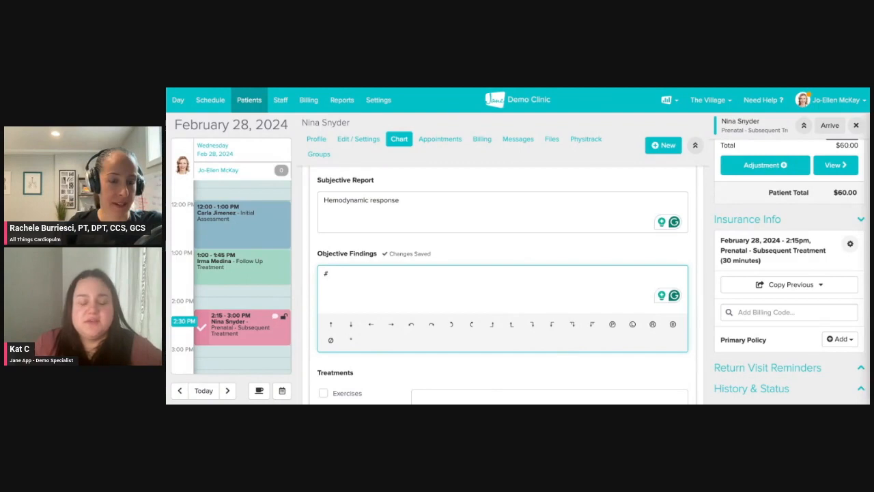
{"action": "type", "text": "971"}
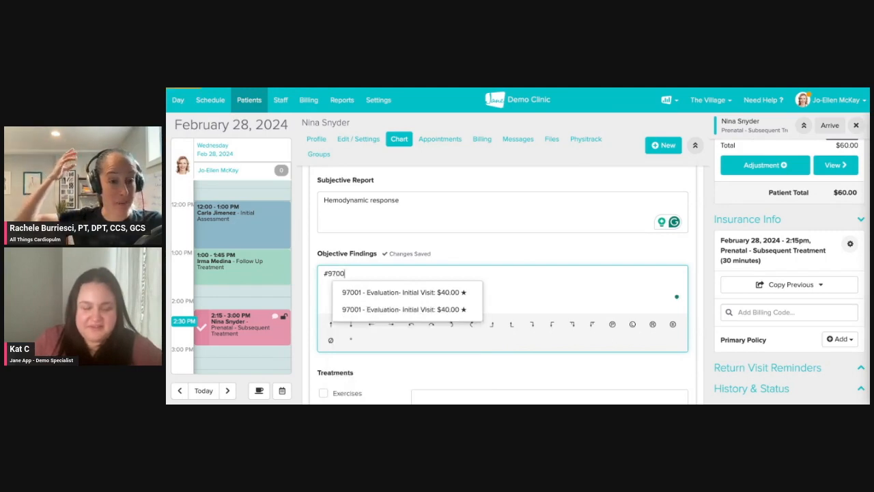
{"action": "left_click", "coordinate": [403, 292]}
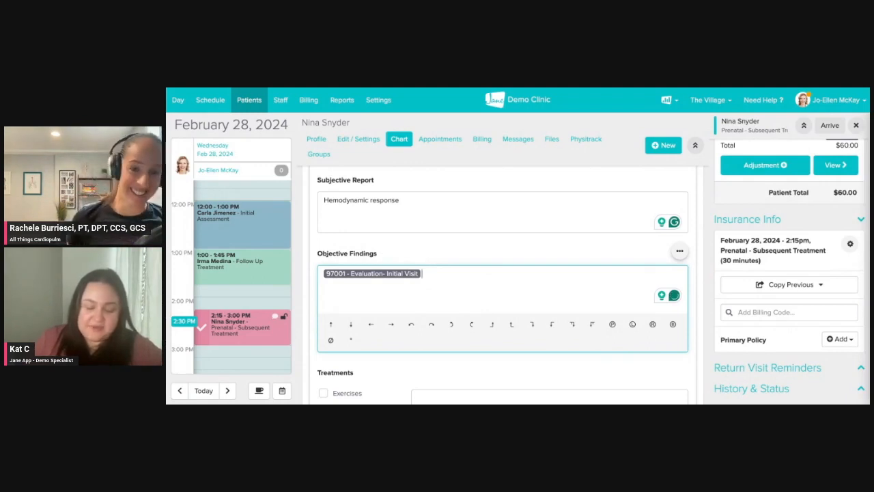
Add the M25.512 Pain in left shoulder diagnosis code via #pain
{"action": "type", "text": "#"}
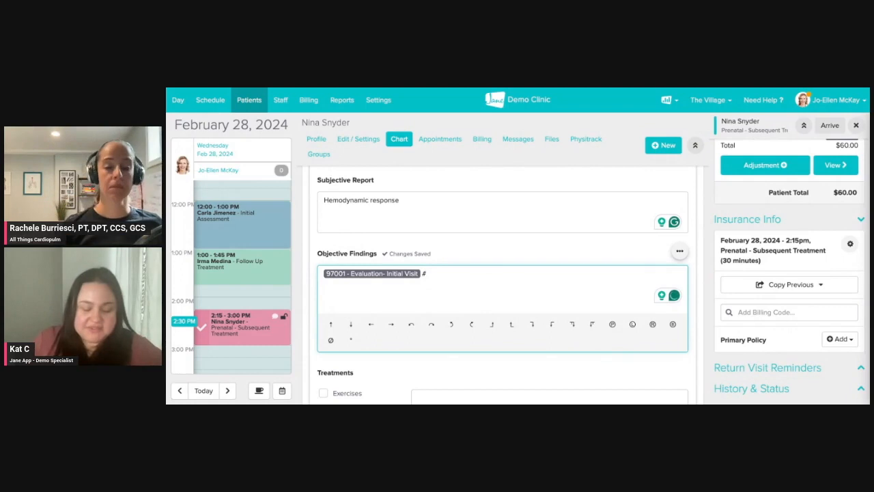
{"action": "type", "text": "pain"}
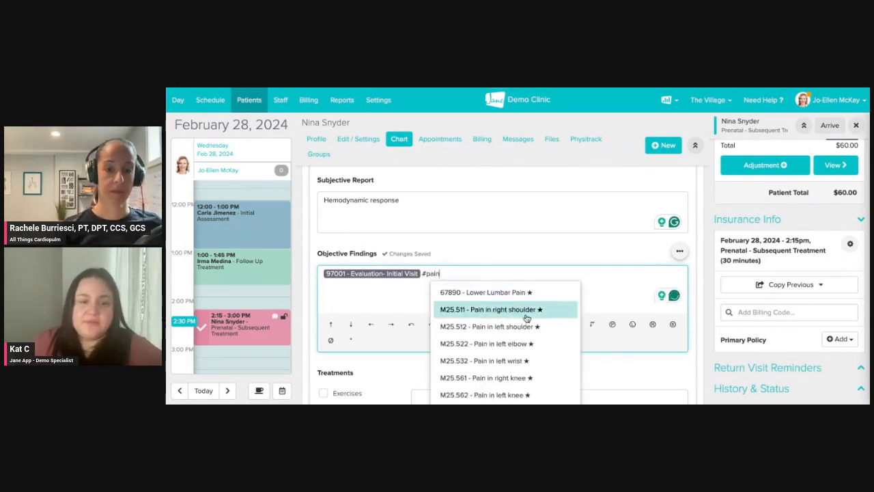
{"action": "left_click", "coordinate": [489, 327]}
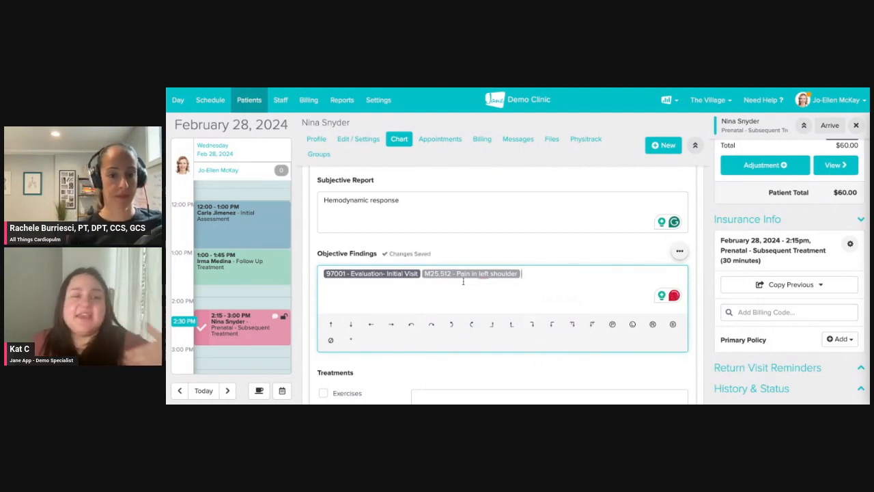
Add a pain diagnosis code to the body chart annotation using #pain
{"action": "scroll", "scroll_direction": "down", "scroll_amount": 3}
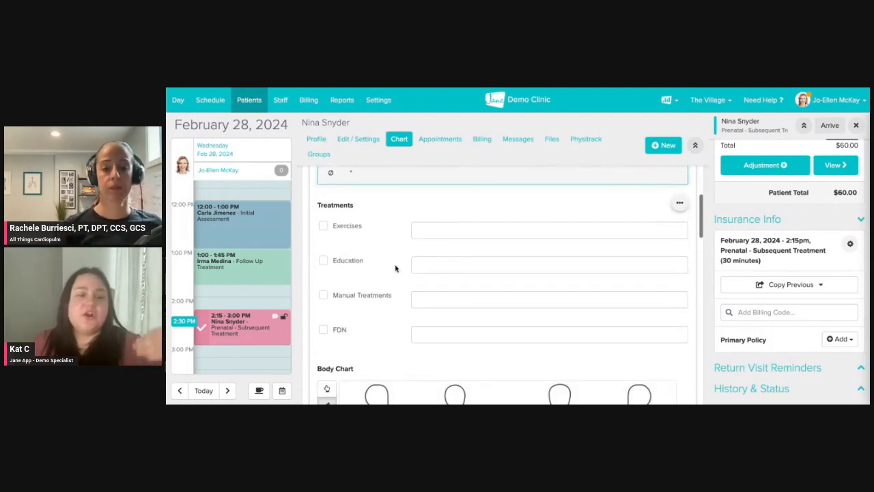
{"action": "scroll", "scroll_direction": "down", "scroll_amount": 3}
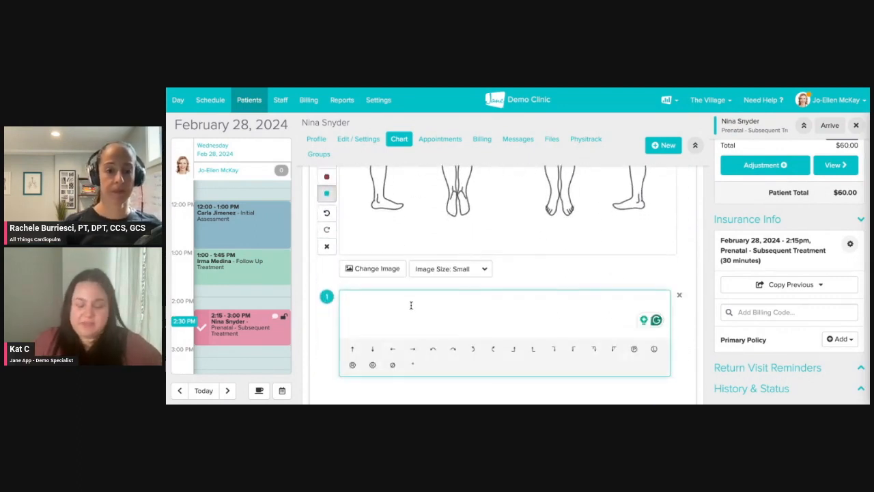
{"action": "type", "text": ":pain"}
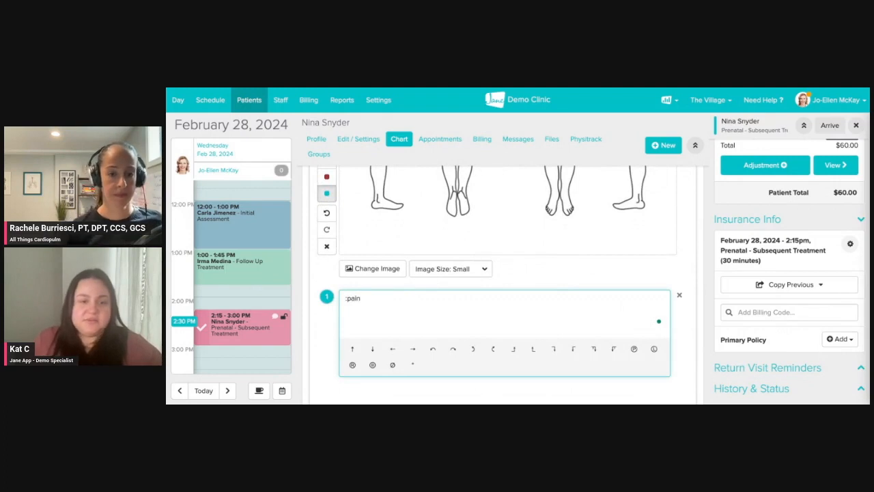
{"action": "type", "text": "#"}
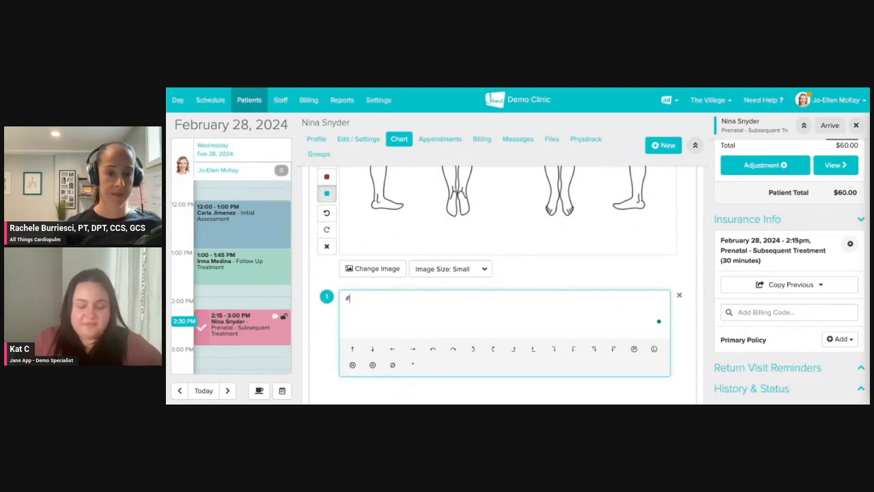
{"action": "type", "text": "pain"}
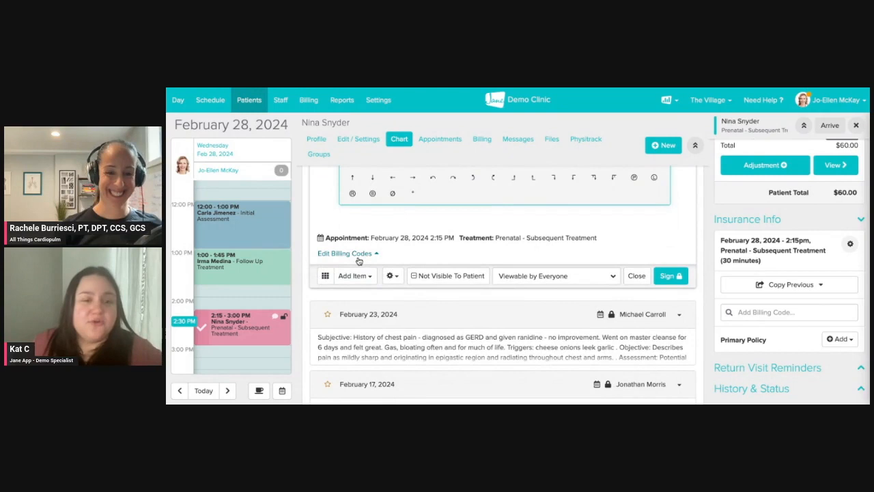
Show the chart's billing codes and tick Select All for 97001, M25.511 and M25.512
{"action": "left_click", "coordinate": [345, 254]}
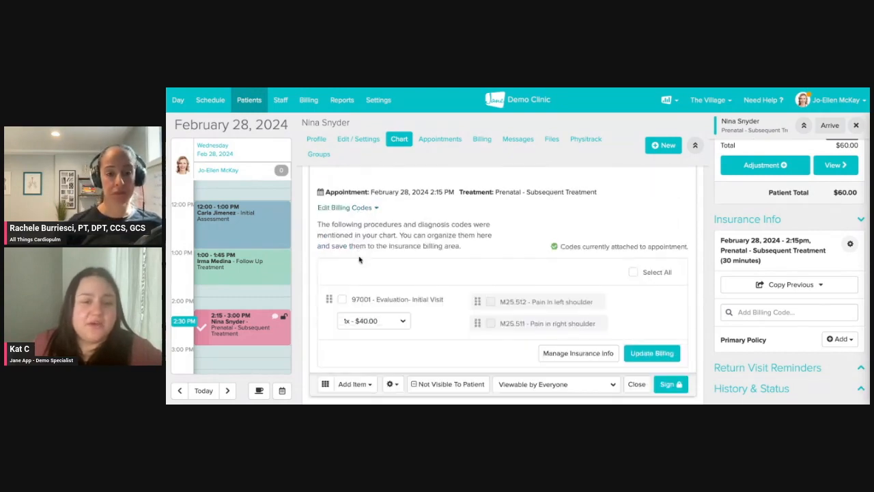
{"action": "scroll", "scroll_direction": "down", "scroll_amount": 3}
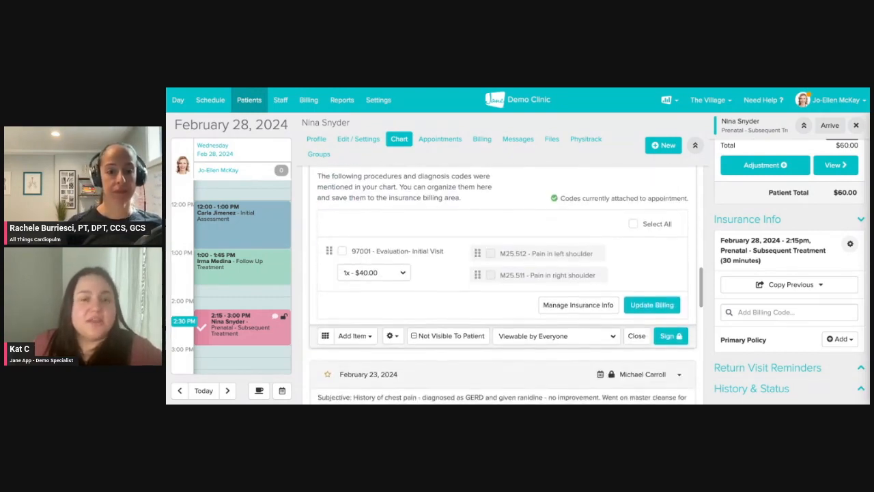
{"action": "left_click", "coordinate": [633, 223]}
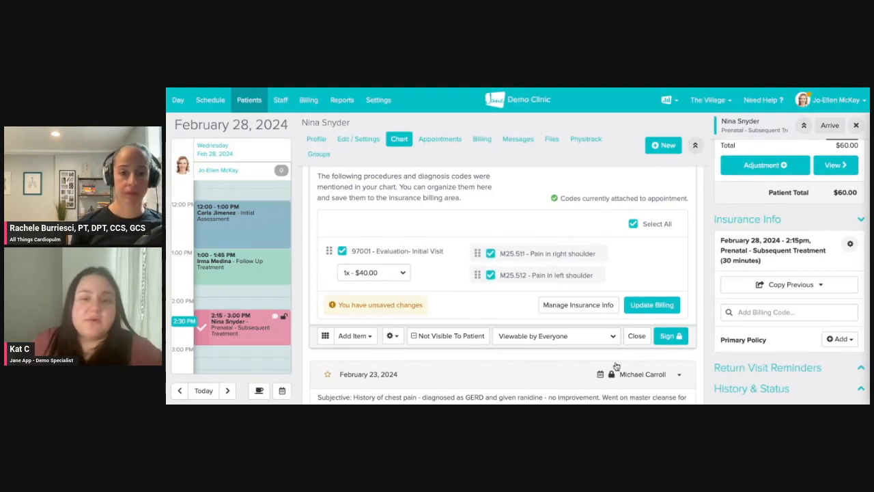
{"action": "mouse_move", "coordinate": [497, 288]}
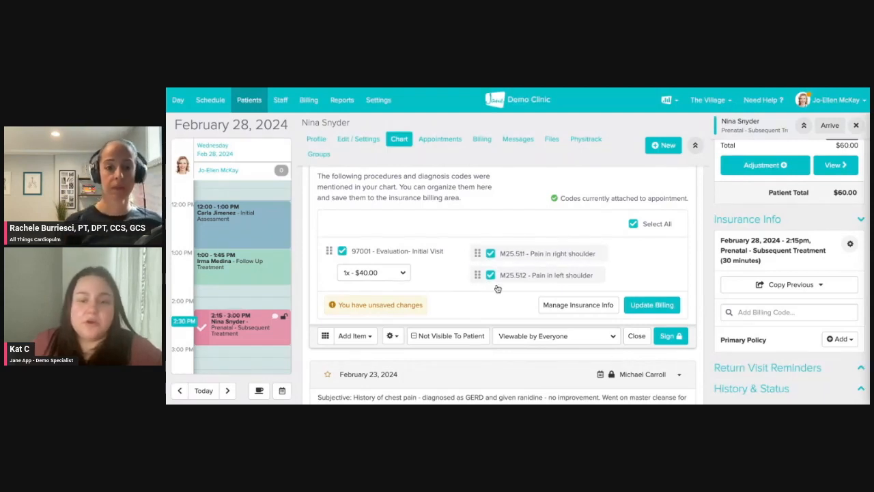
Attach the 97001, M25.511 and M25.512 codes to the appointment billing and review them saved
{"action": "left_click", "coordinate": [650, 305]}
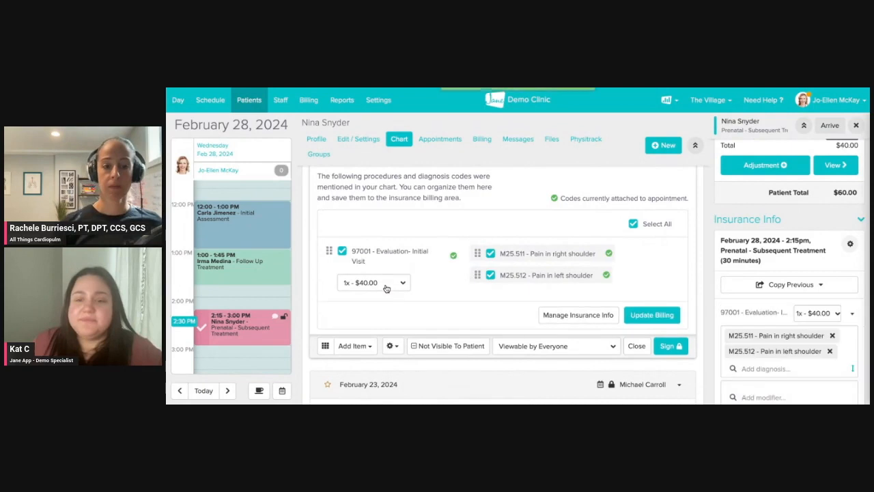
{"action": "left_click", "coordinate": [651, 314]}
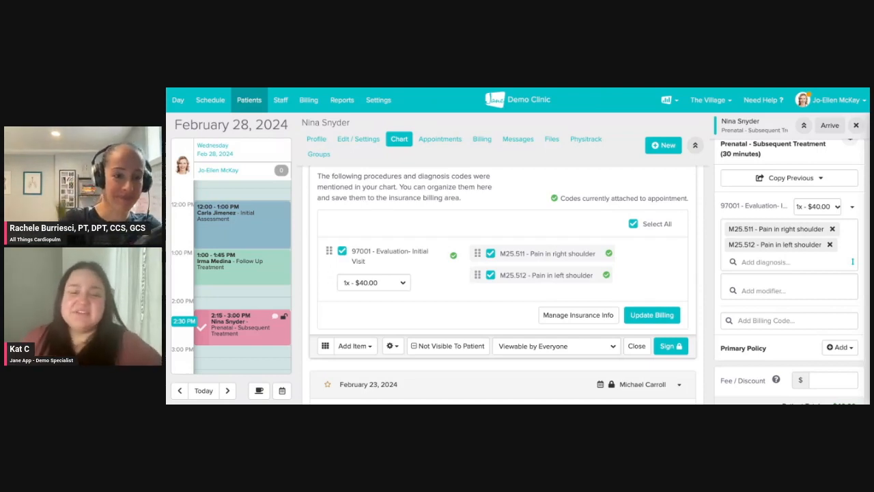
{"action": "mouse_move", "coordinate": [528, 231]}
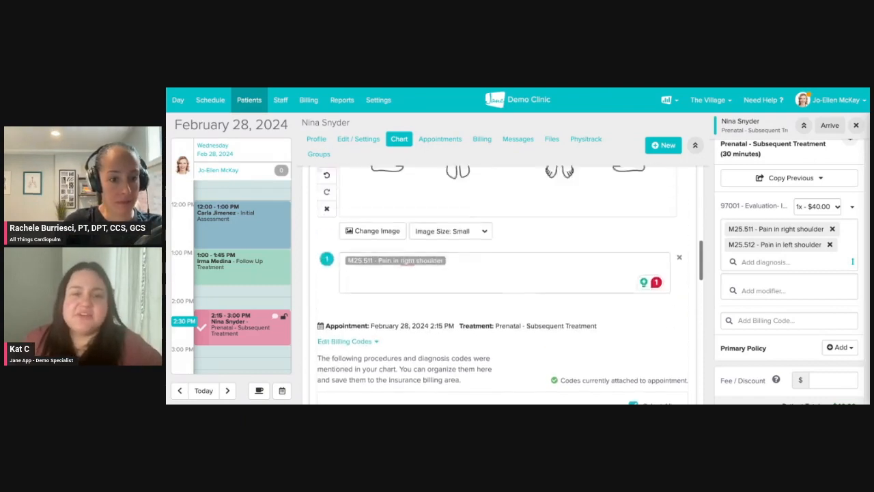
{"action": "scroll", "scroll_direction": "down", "scroll_amount": 3}
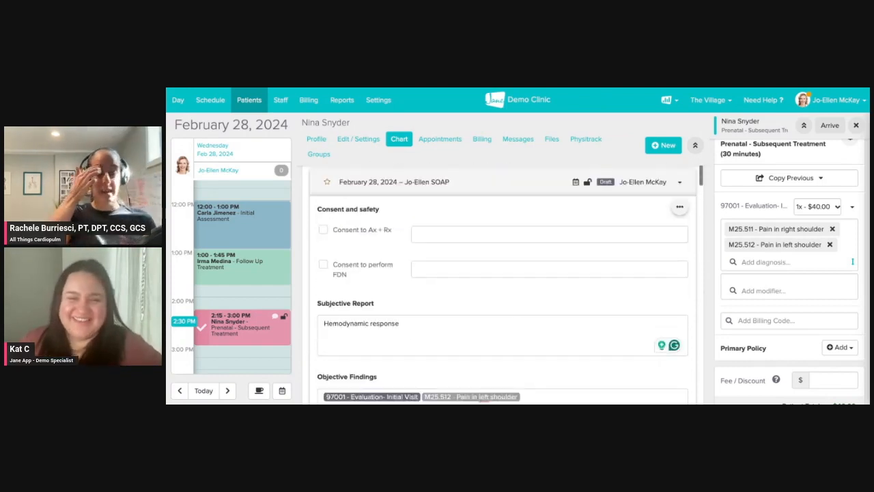
{"action": "left_click", "coordinate": [398, 138]}
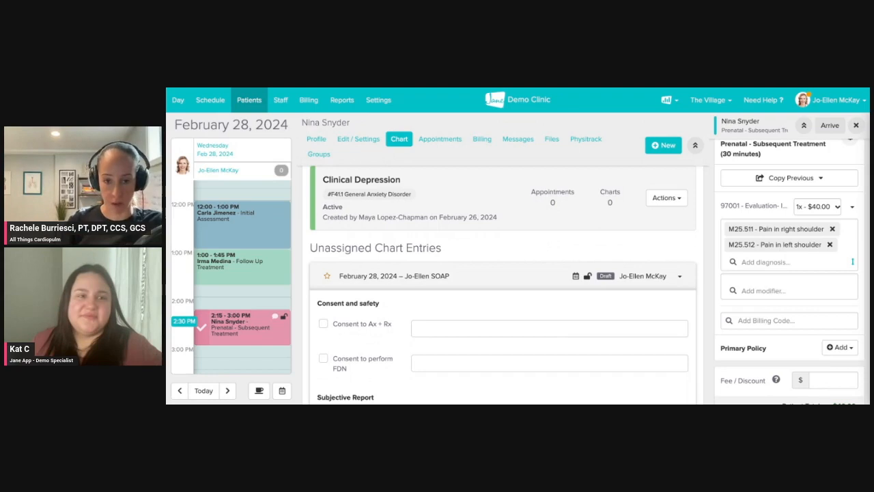
{"action": "scroll", "scroll_direction": "down", "scroll_amount": 3}
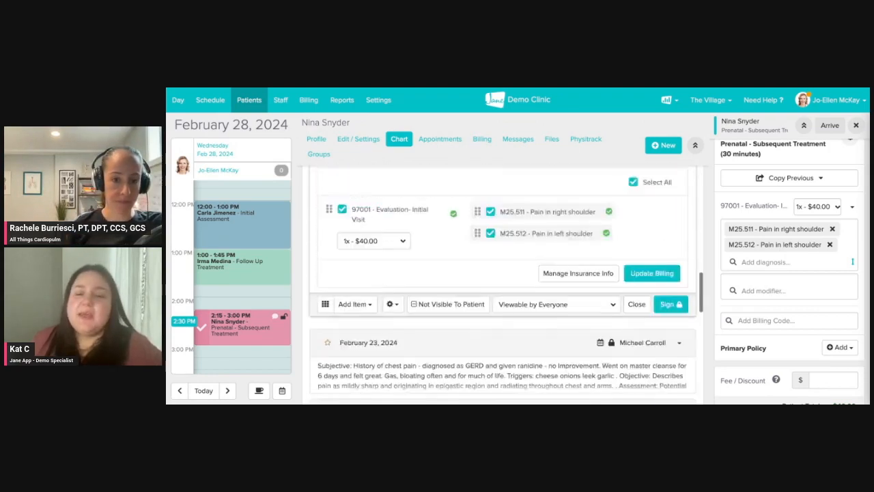
{"action": "left_click", "coordinate": [669, 304]}
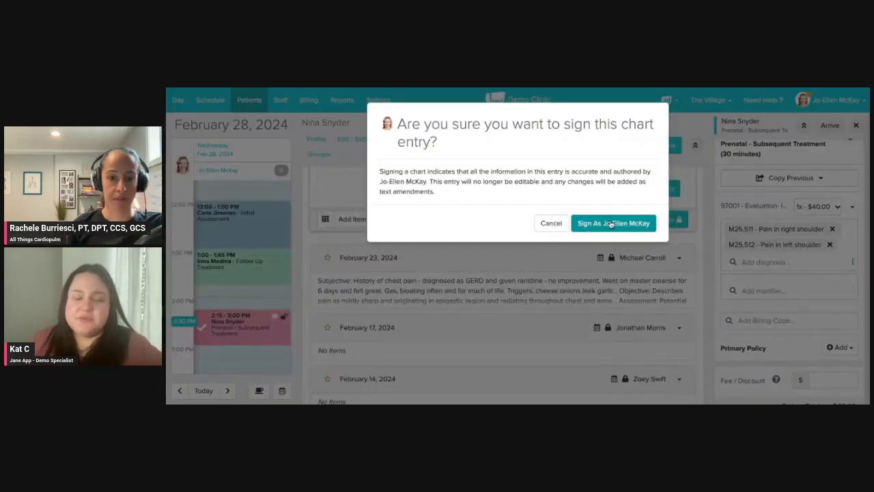
{"action": "left_click", "coordinate": [613, 223]}
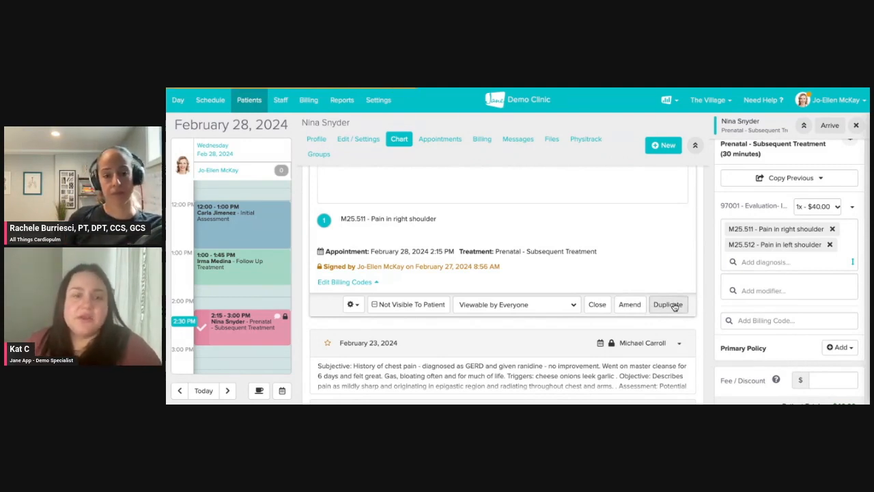
Duplicate the signed entry into a new draft keeping its subjective text, codes and treatments
{"action": "left_click", "coordinate": [667, 304]}
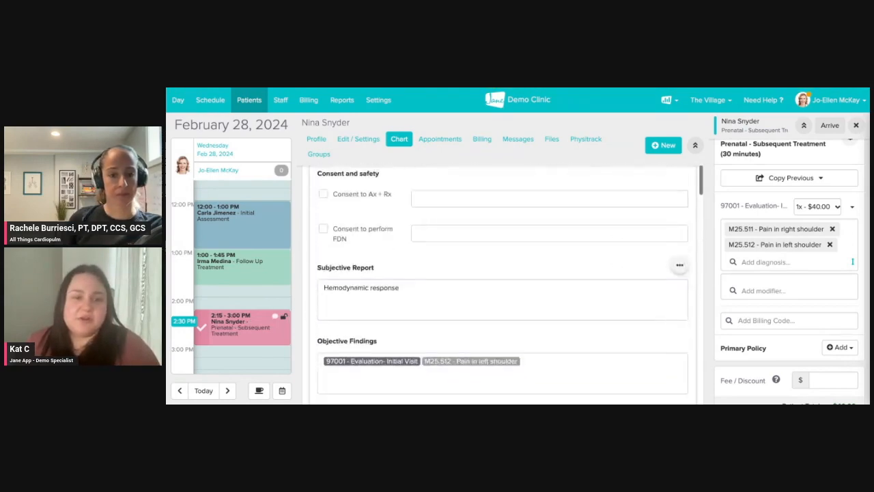
{"action": "scroll", "scroll_direction": "down", "scroll_amount": 3}
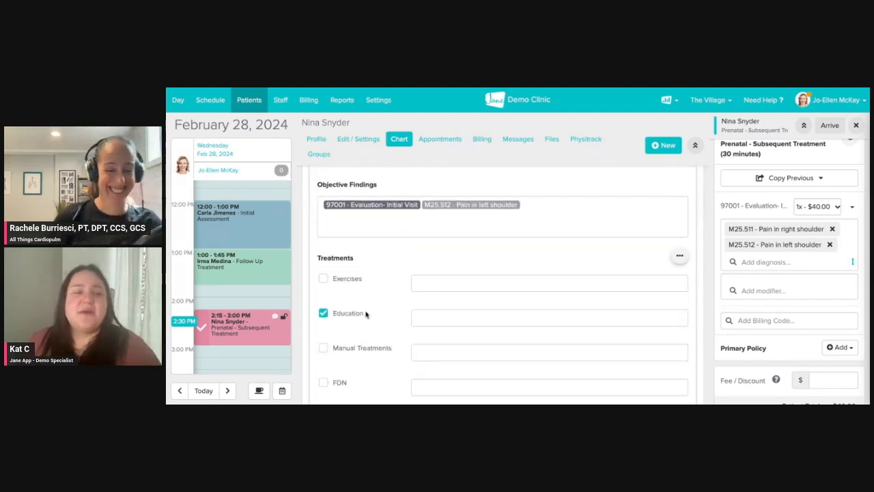
{"action": "scroll", "scroll_direction": "down", "scroll_amount": 3}
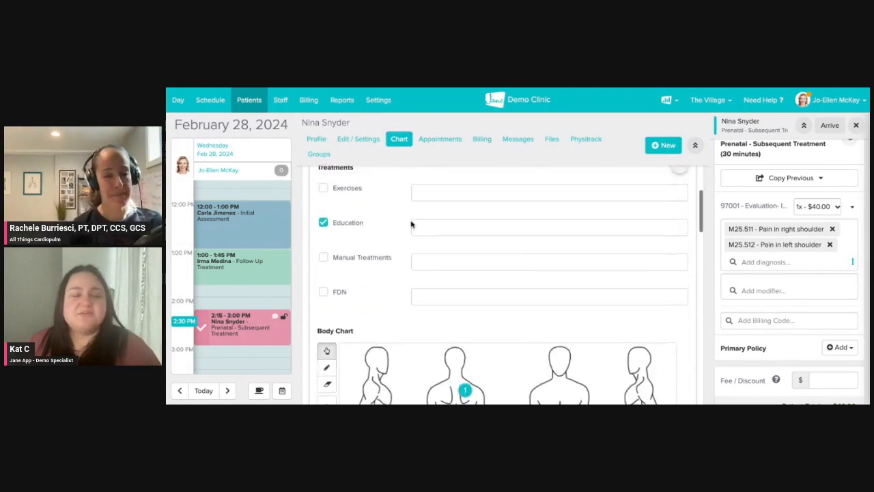
{"action": "scroll", "scroll_direction": "down", "scroll_amount": 3}
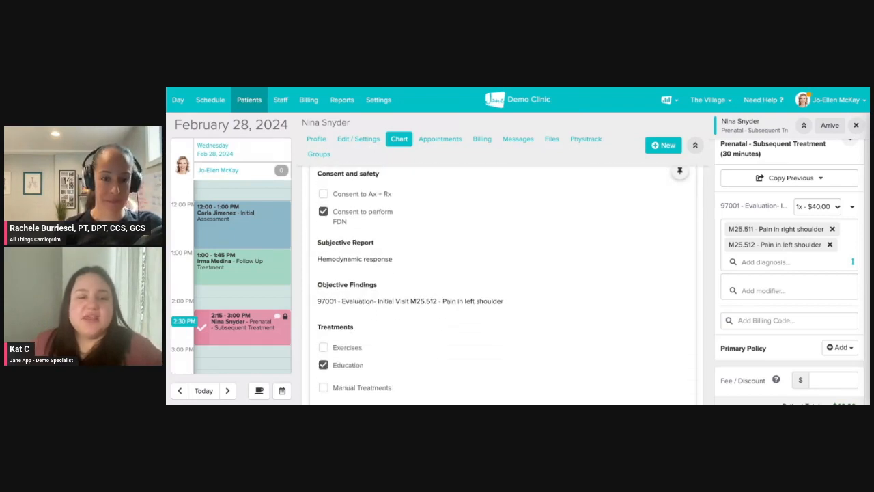
Pin Objective Findings (97001, M25.512) to the chart top and colour the card tangerine
{"action": "scroll", "scroll_direction": "down", "scroll_amount": 3}
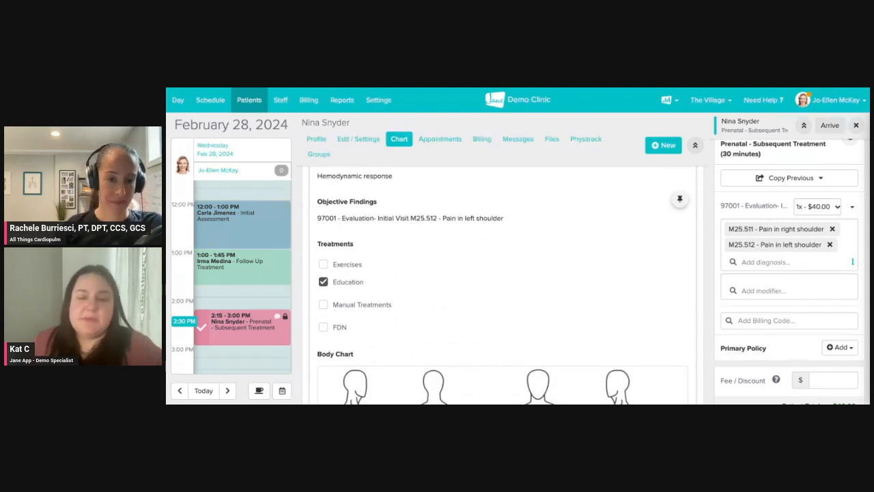
{"action": "mouse_move", "coordinate": [679, 199]}
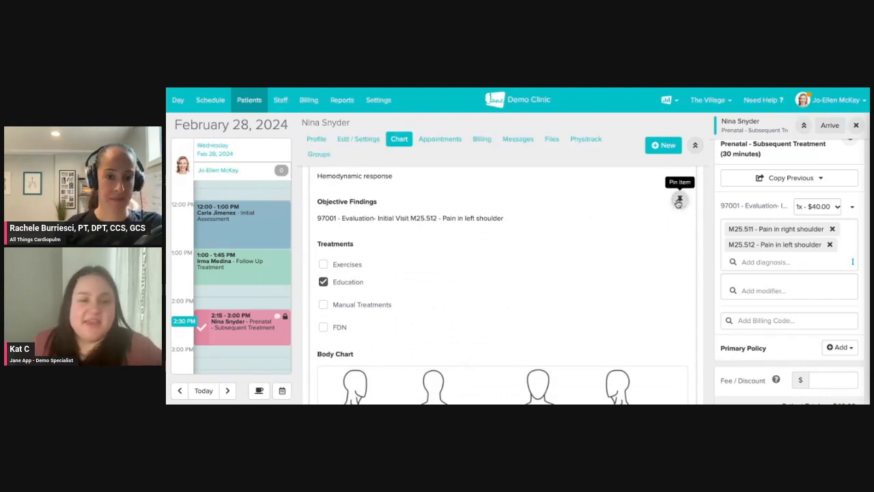
{"action": "left_click", "coordinate": [679, 198]}
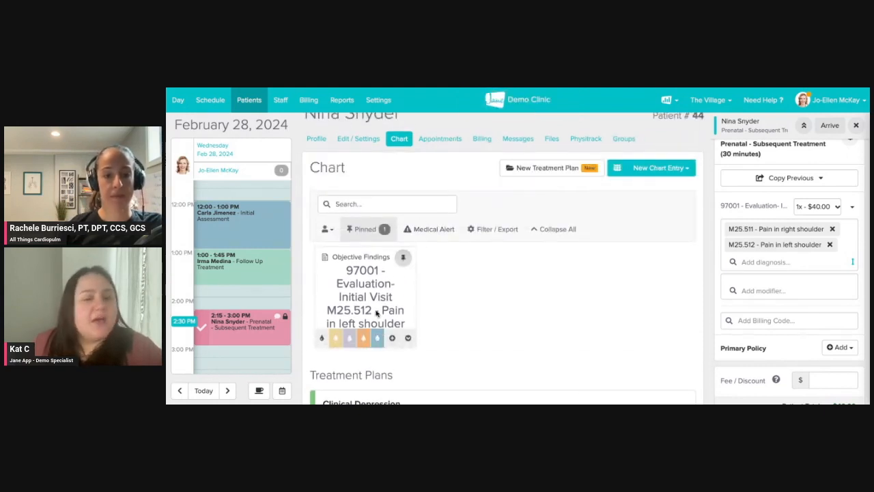
{"action": "left_click", "coordinate": [364, 338]}
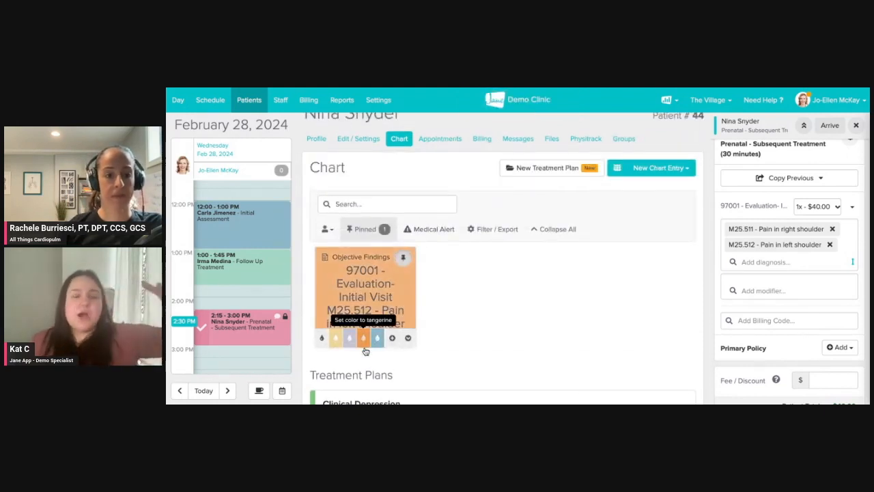
{"action": "mouse_move", "coordinate": [407, 338]}
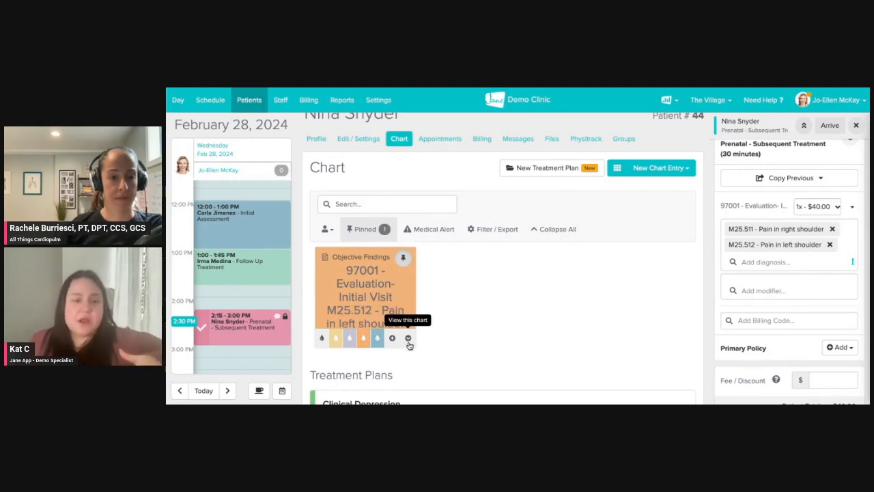
{"action": "mouse_move", "coordinate": [392, 337]}
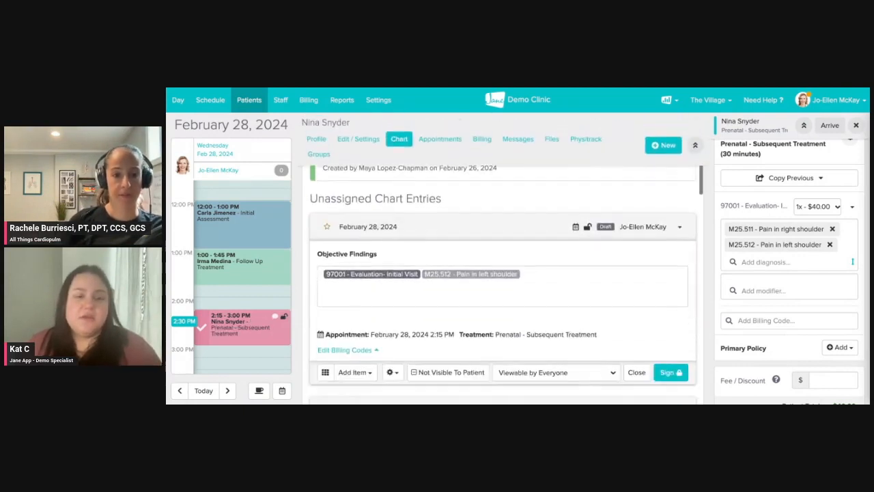
Remove the pinned tangerine Objective Findings card, leaving no pinned items
{"action": "left_click", "coordinate": [351, 348]}
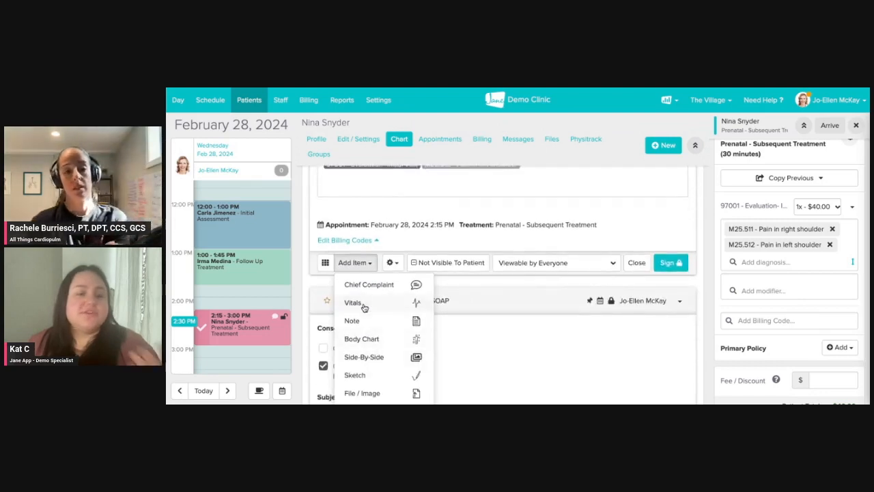
{"action": "left_click", "coordinate": [352, 320]}
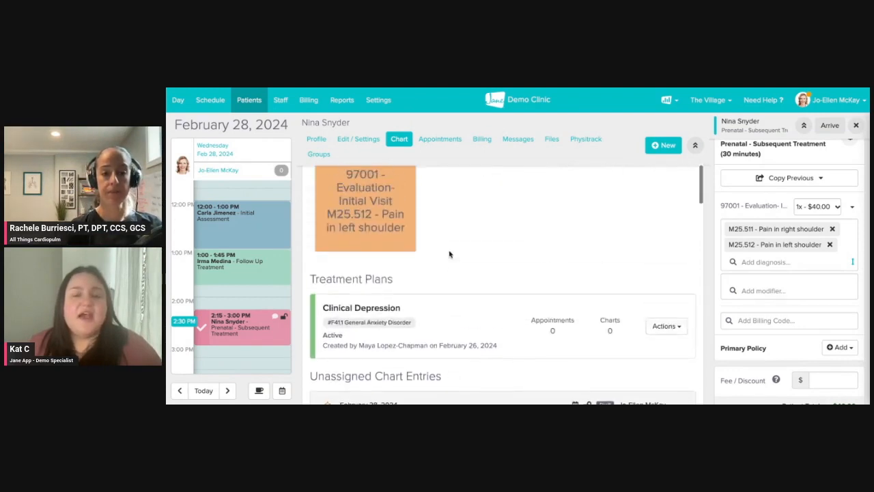
{"action": "left_click", "coordinate": [403, 262]}
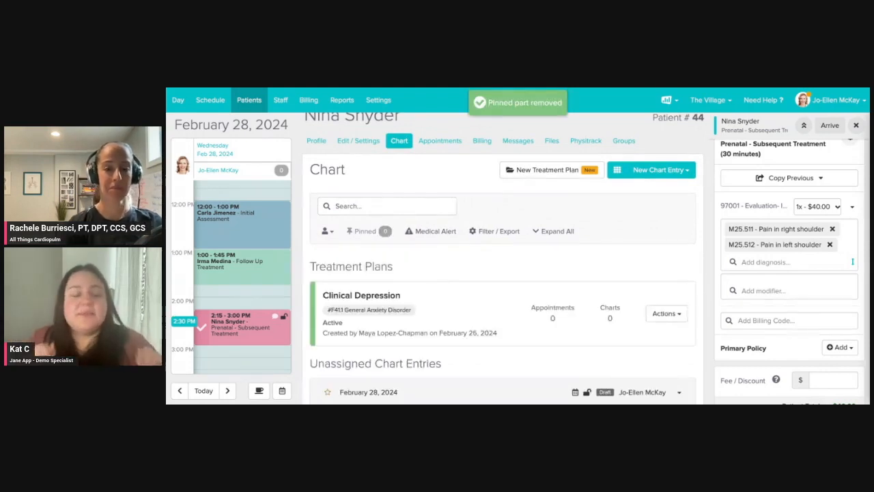
Create a medical alert reading Pacemaker and save it
{"action": "left_click", "coordinate": [430, 231]}
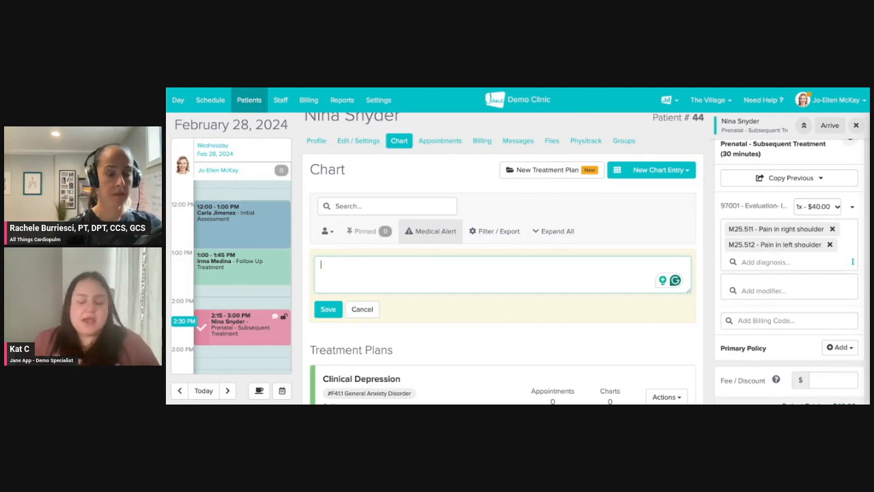
{"action": "type", "text": "Pacemaker"}
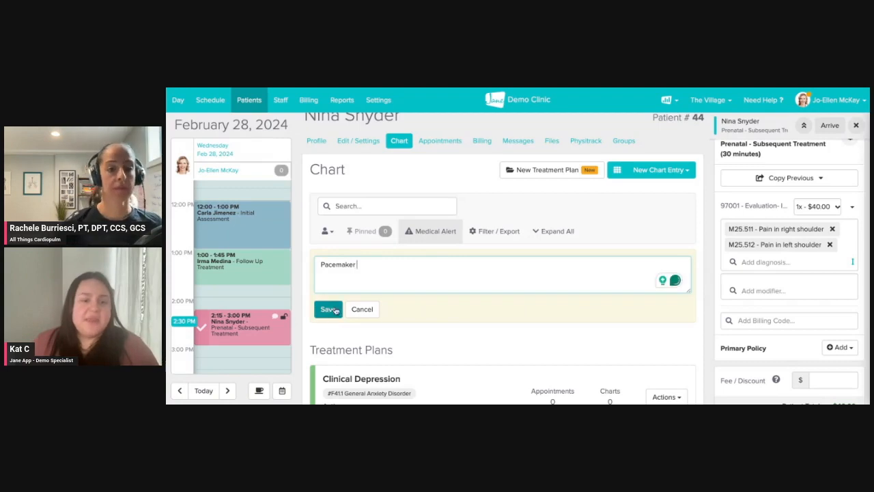
{"action": "left_click", "coordinate": [328, 309]}
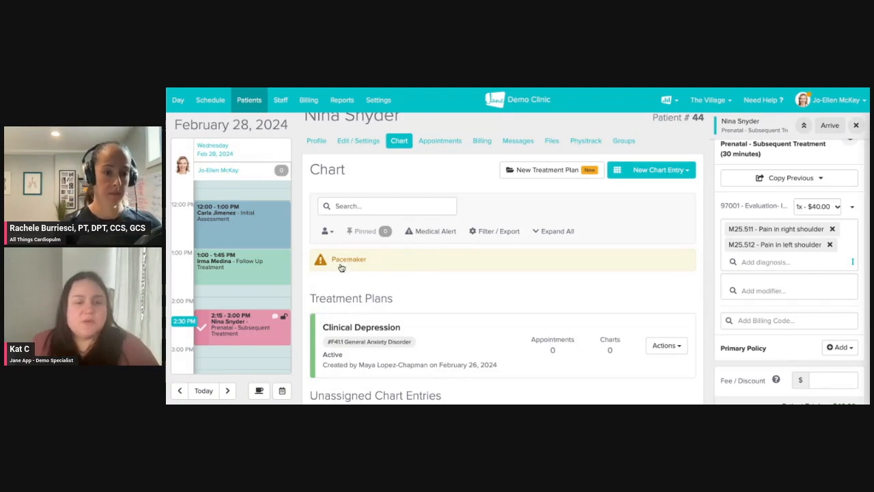
Edit the alert to add Dogs name Coco and save the changes
{"action": "left_click", "coordinate": [348, 260]}
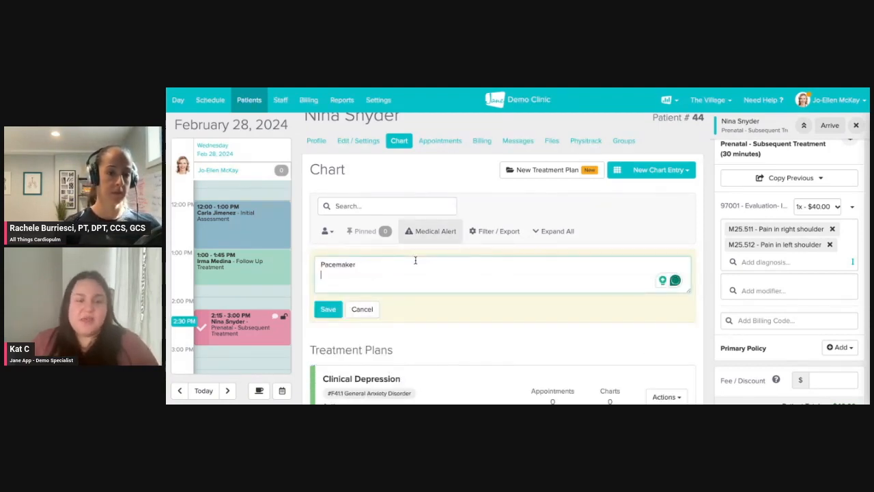
{"action": "type", "text": "Dogs name"}
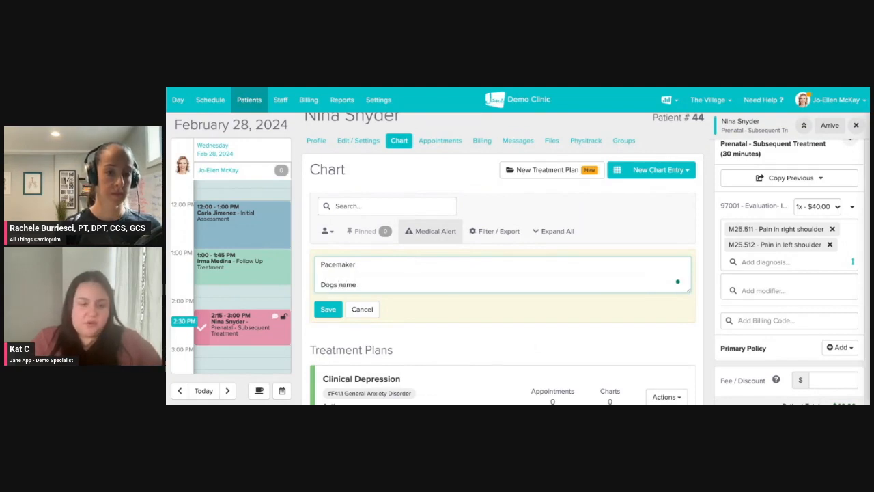
{"action": "left_click", "coordinate": [328, 309]}
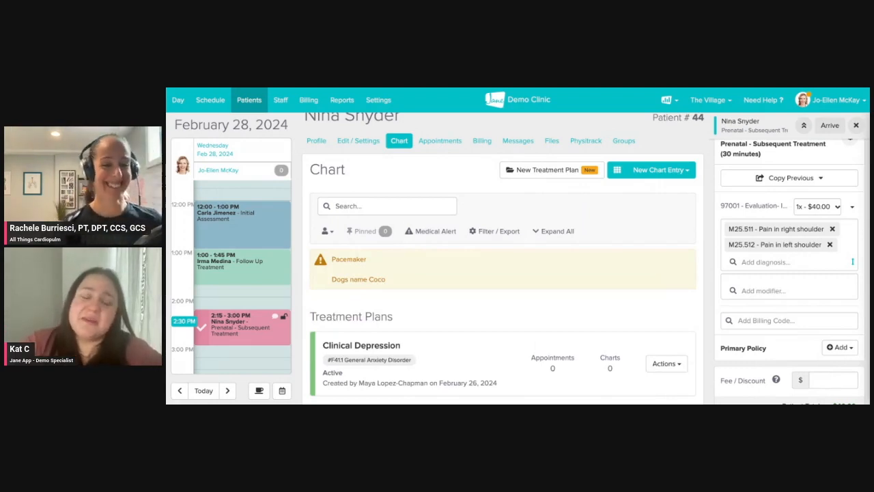
{"action": "left_click", "coordinate": [430, 231]}
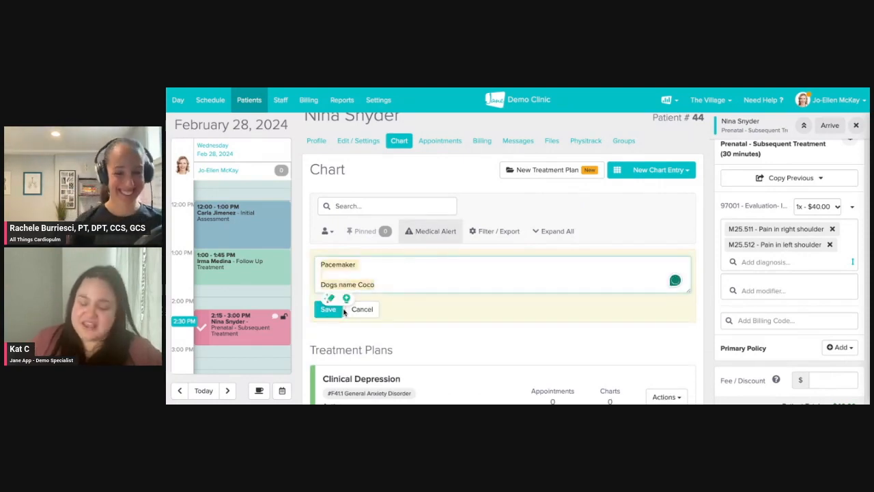
{"action": "left_click", "coordinate": [329, 308]}
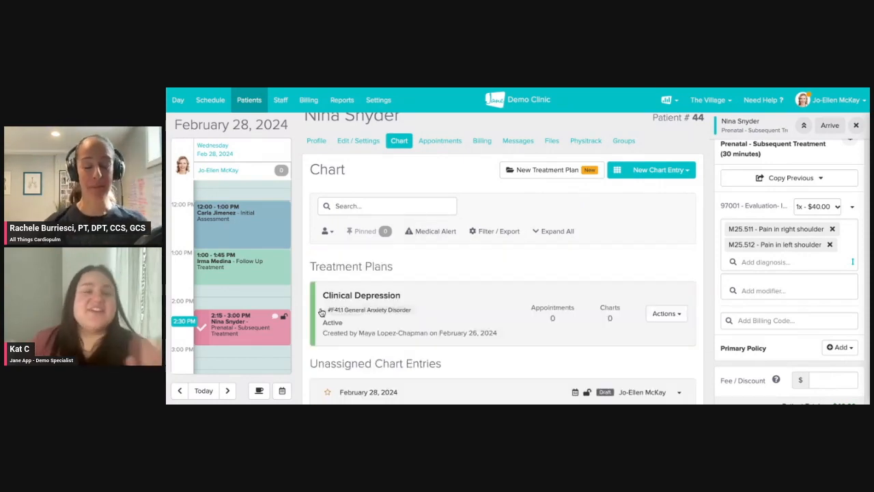